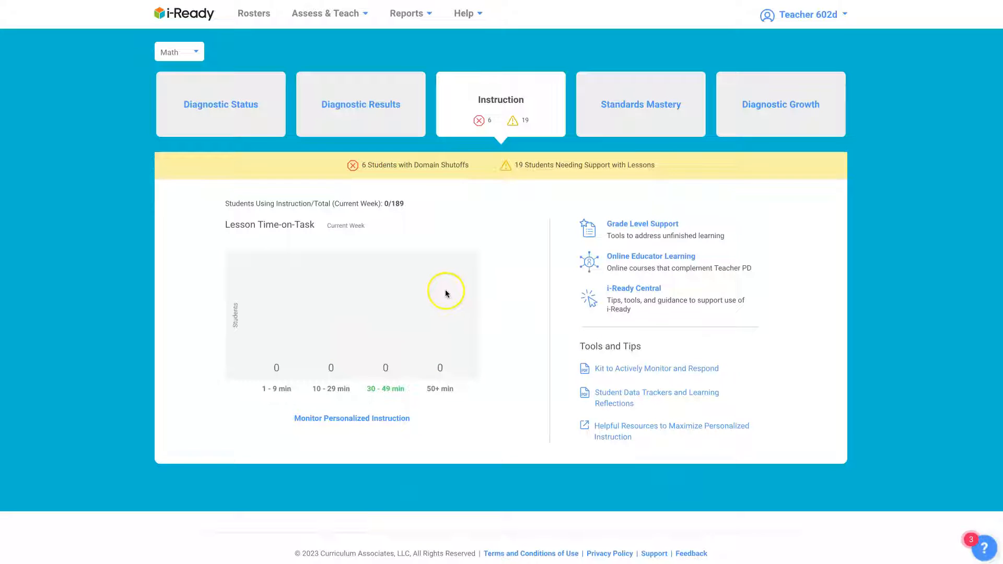
{"action": "mouse_move", "coordinate": [474, 228]}
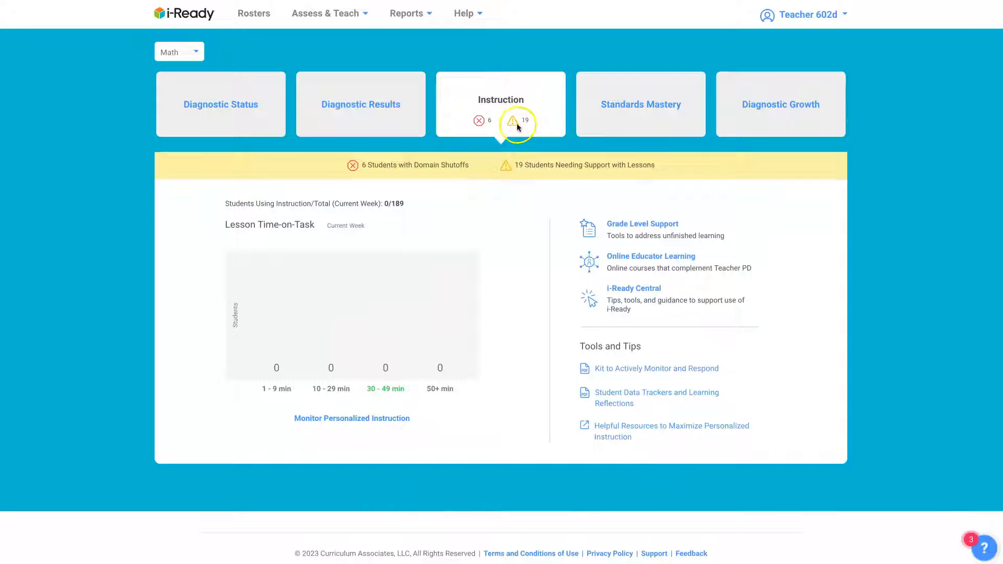
{"action": "mouse_move", "coordinate": [371, 170]}
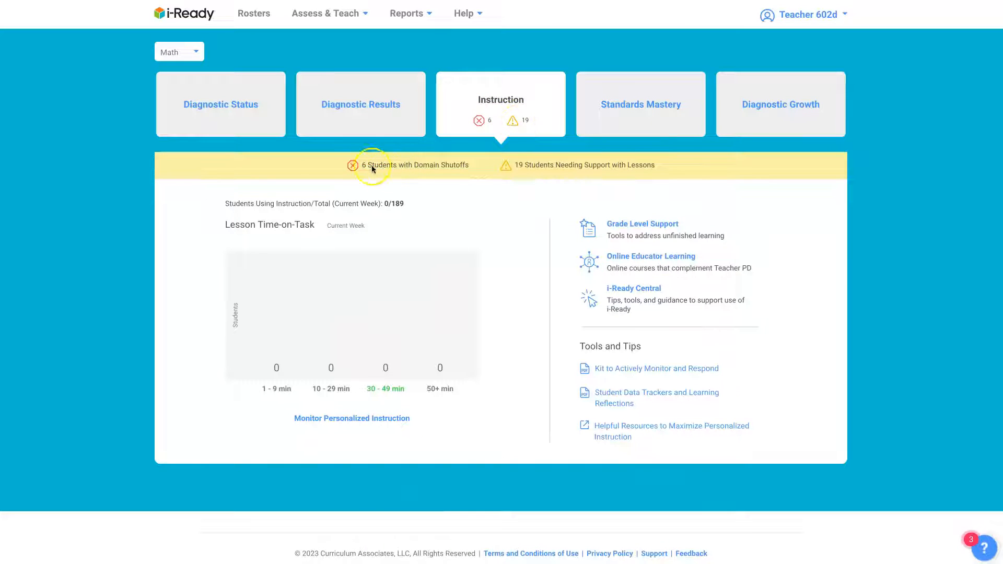
{"action": "mouse_move", "coordinate": [352, 165]}
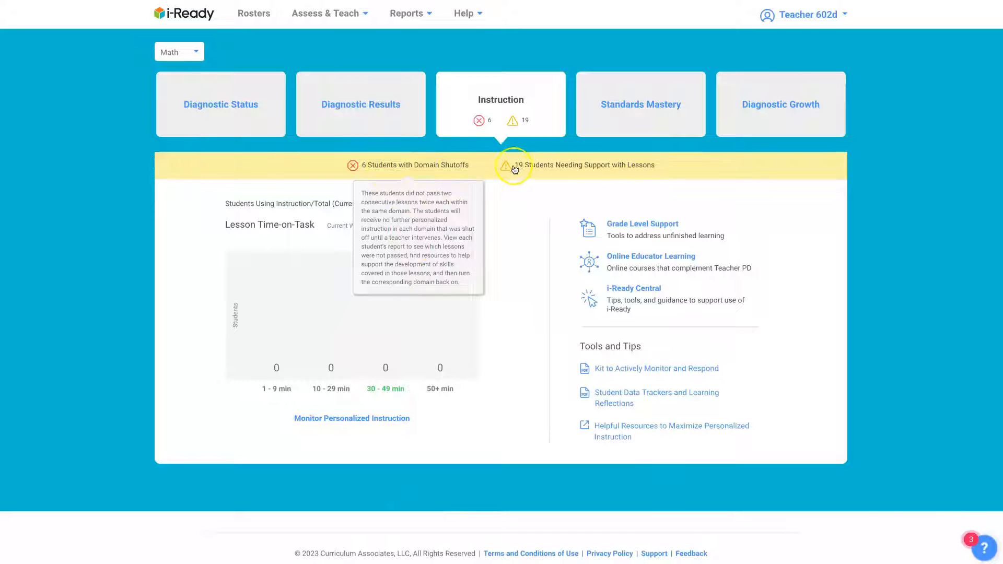
{"action": "mouse_move", "coordinate": [555, 171]}
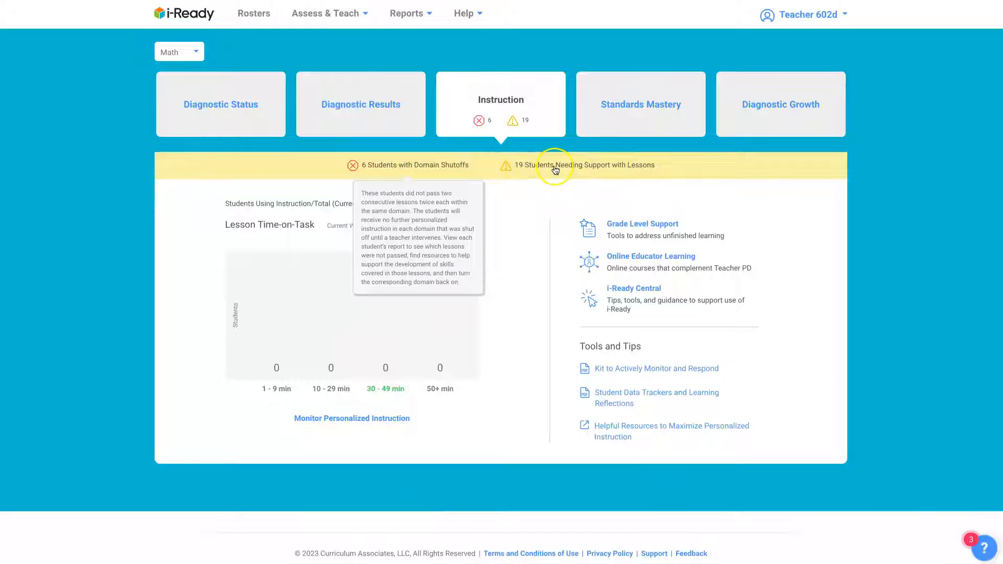
{"action": "mouse_move", "coordinate": [512, 166]}
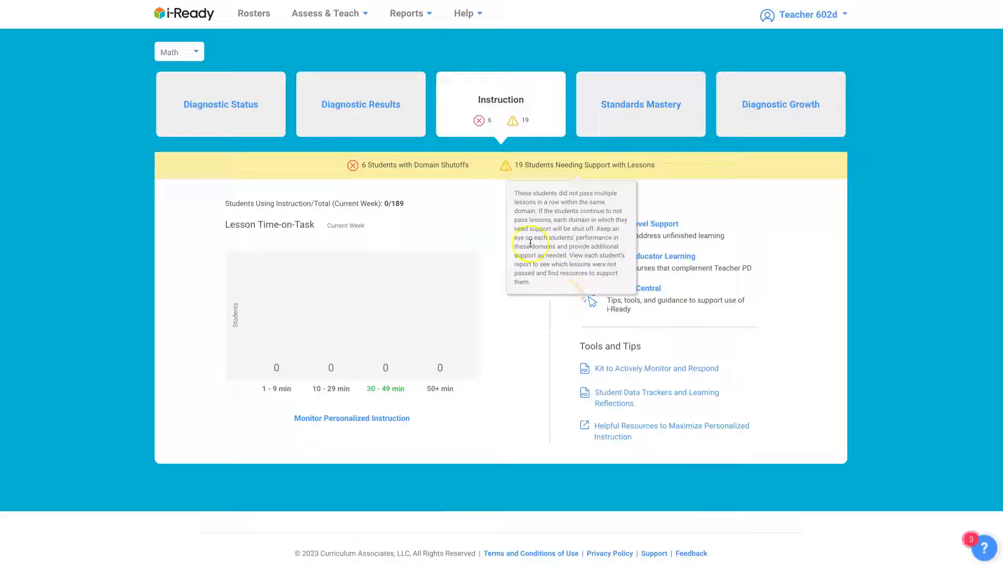
{"action": "mouse_move", "coordinate": [546, 259]}
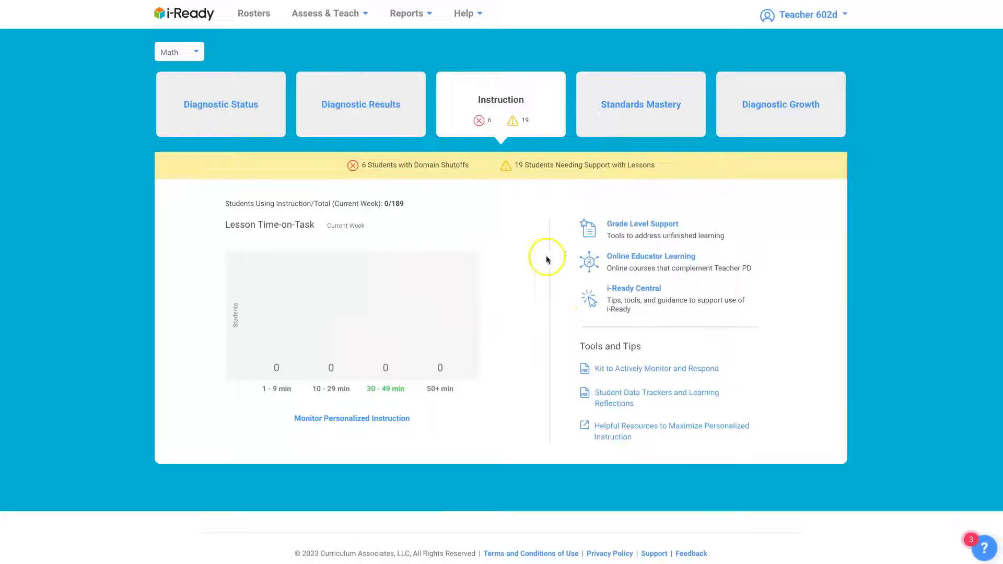
{"action": "mouse_move", "coordinate": [455, 305]}
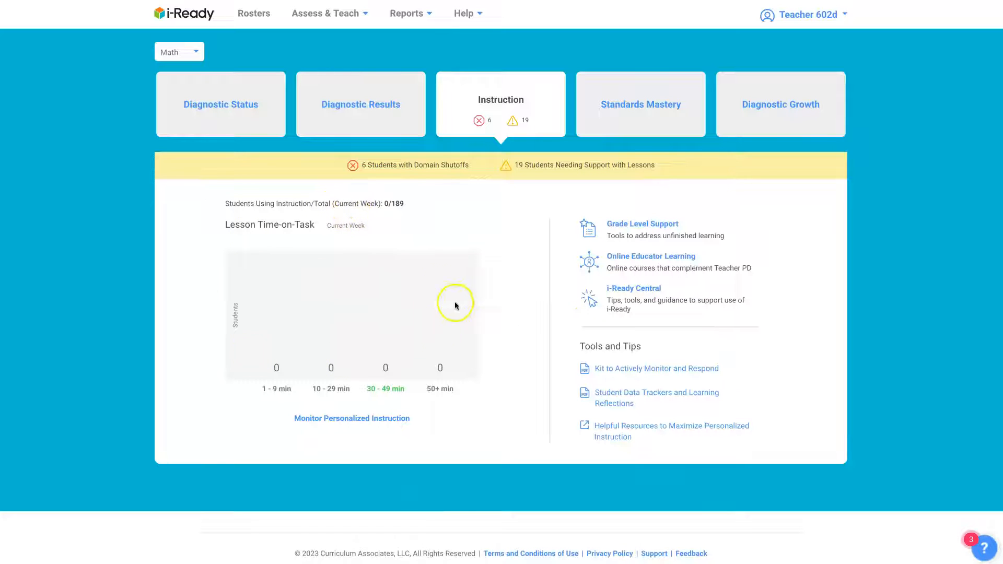
{"action": "mouse_move", "coordinate": [305, 247]}
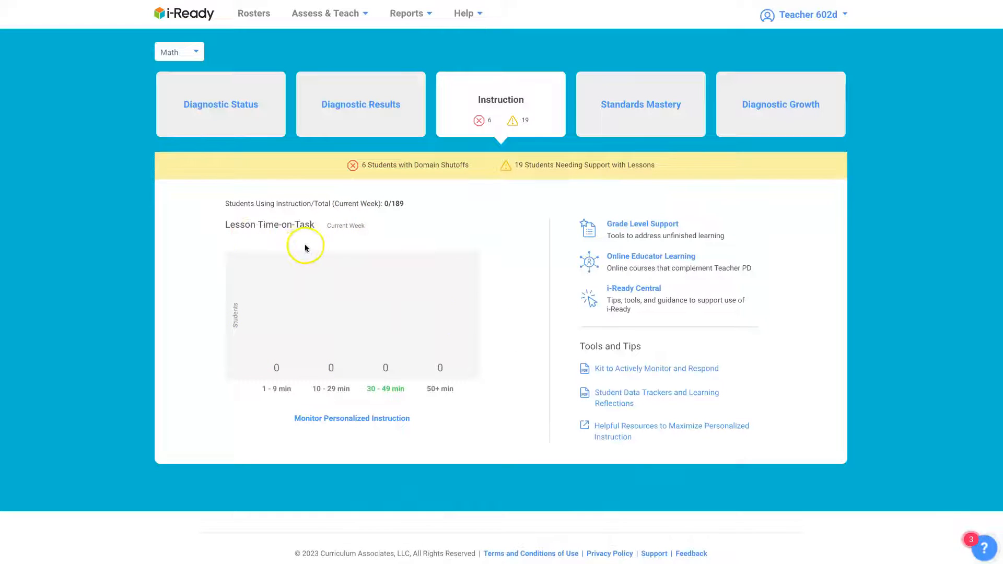
{"action": "mouse_move", "coordinate": [356, 286]}
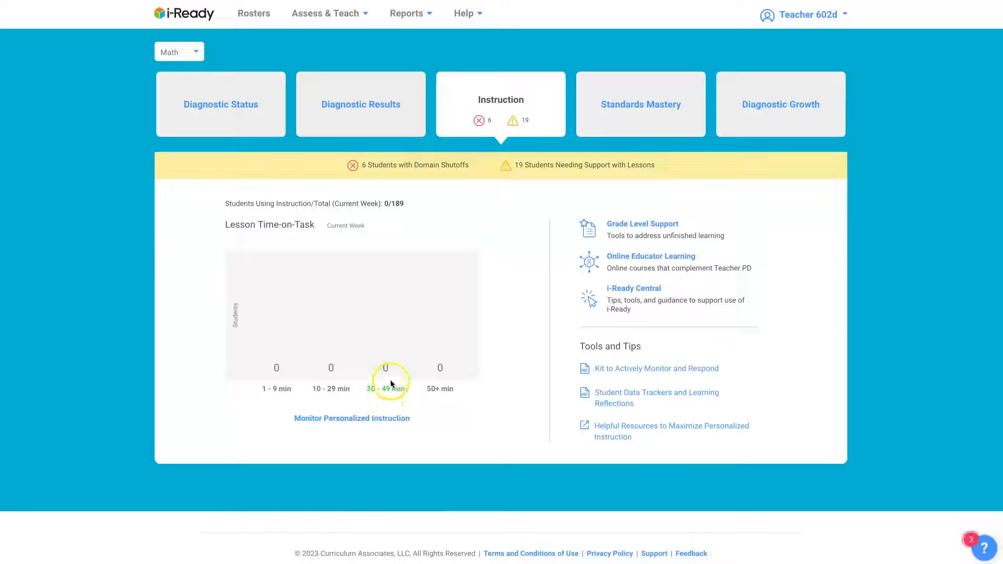
{"action": "mouse_move", "coordinate": [394, 384]}
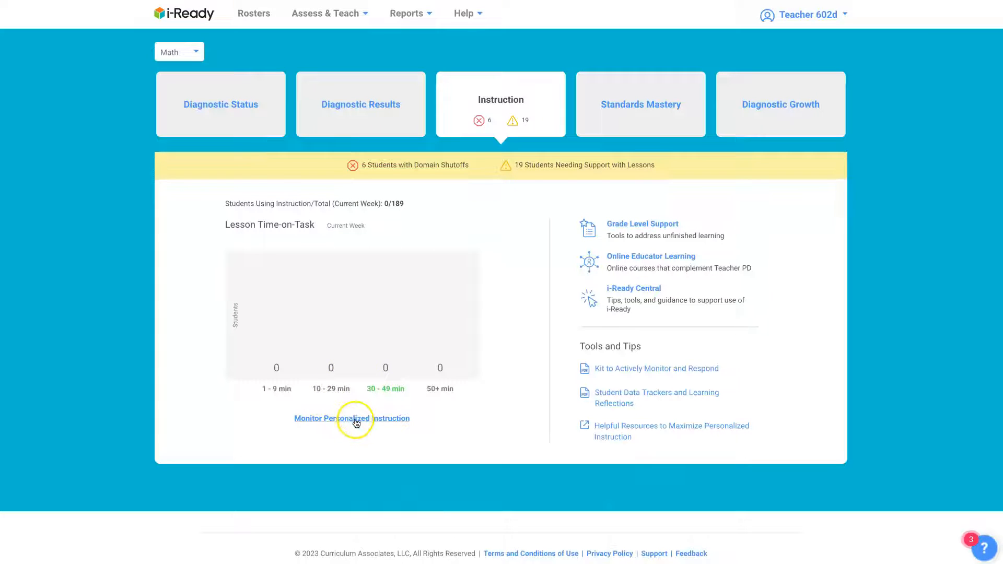
{"action": "mouse_move", "coordinate": [365, 424]}
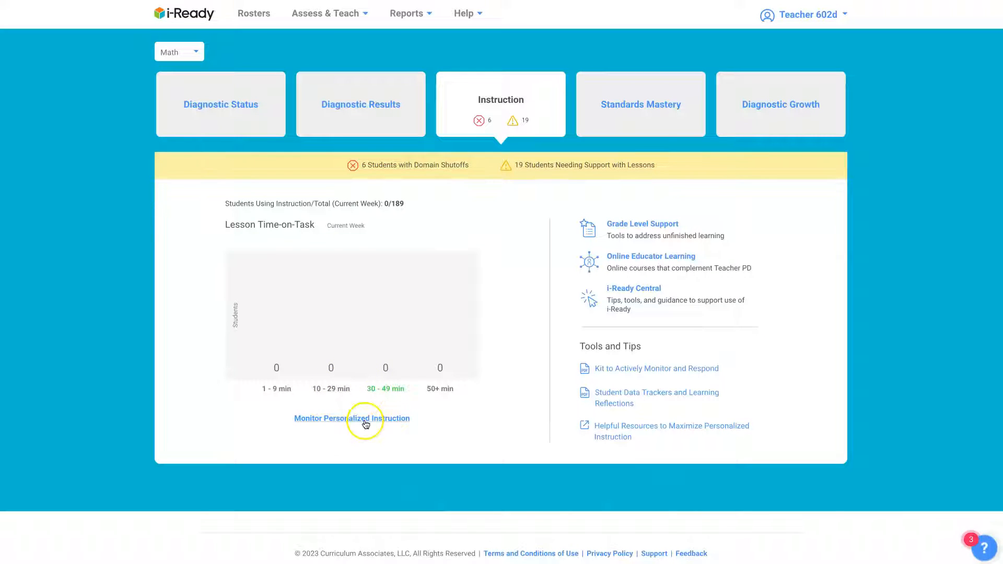
Open the Personalized Instruction Summary for all Math students via Monitor Personalized Instruction.
{"action": "left_click", "coordinate": [351, 418]}
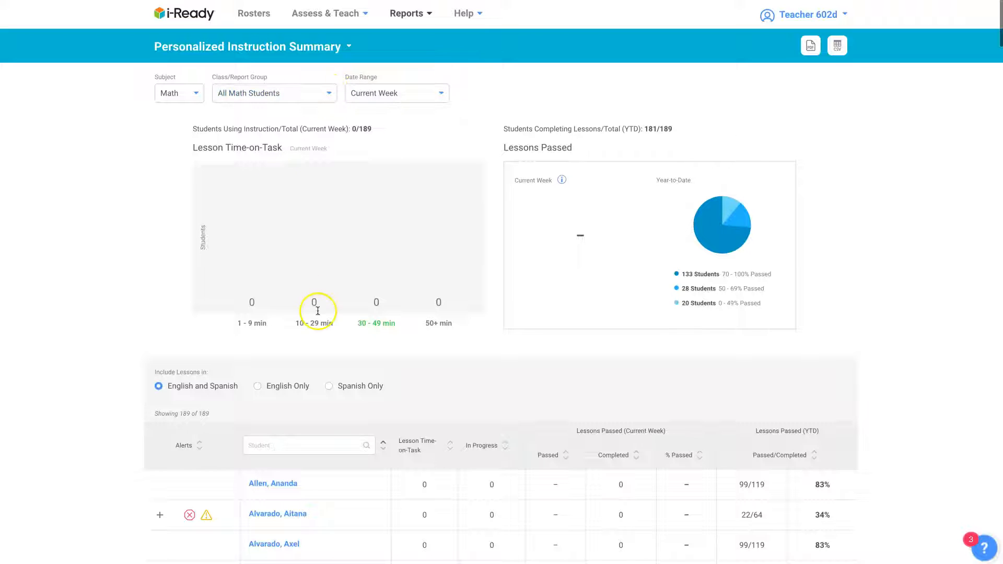
{"action": "mouse_move", "coordinate": [368, 255]}
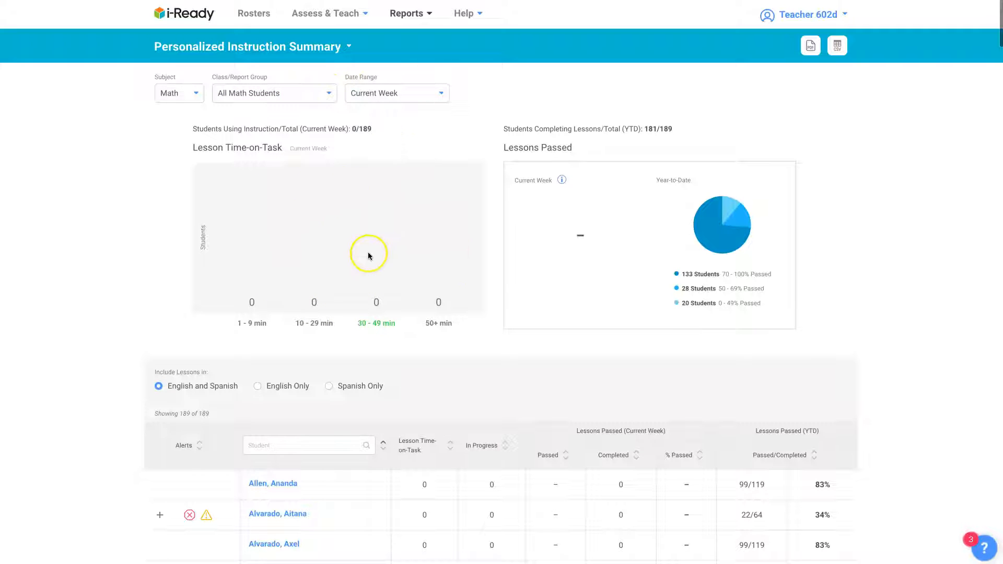
{"action": "scroll", "scroll_direction": "down", "scroll_amount": 3}
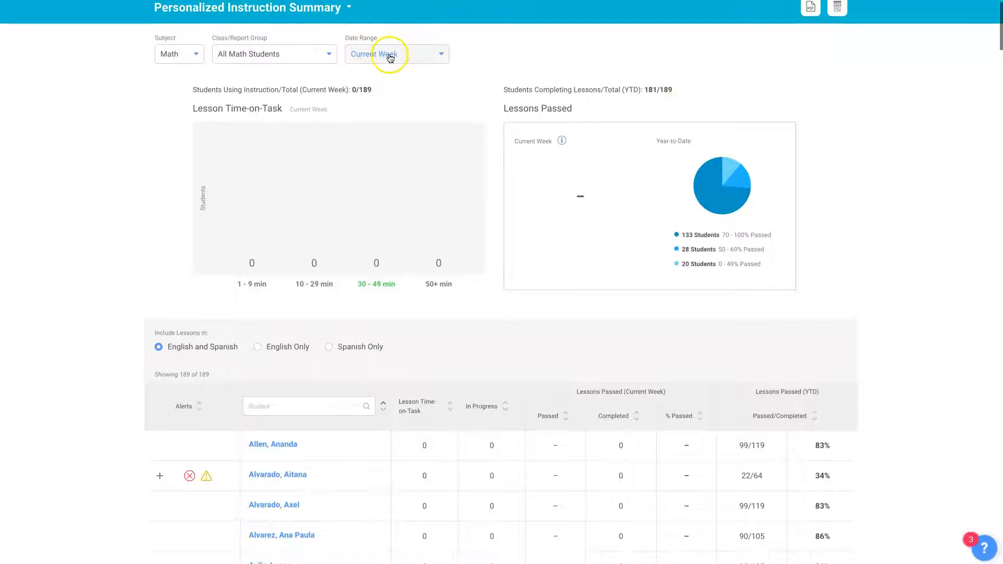
Switch the Date Range to Last Week, showing 122 of 189 students and 93% lessons passed.
{"action": "left_click", "coordinate": [395, 54]}
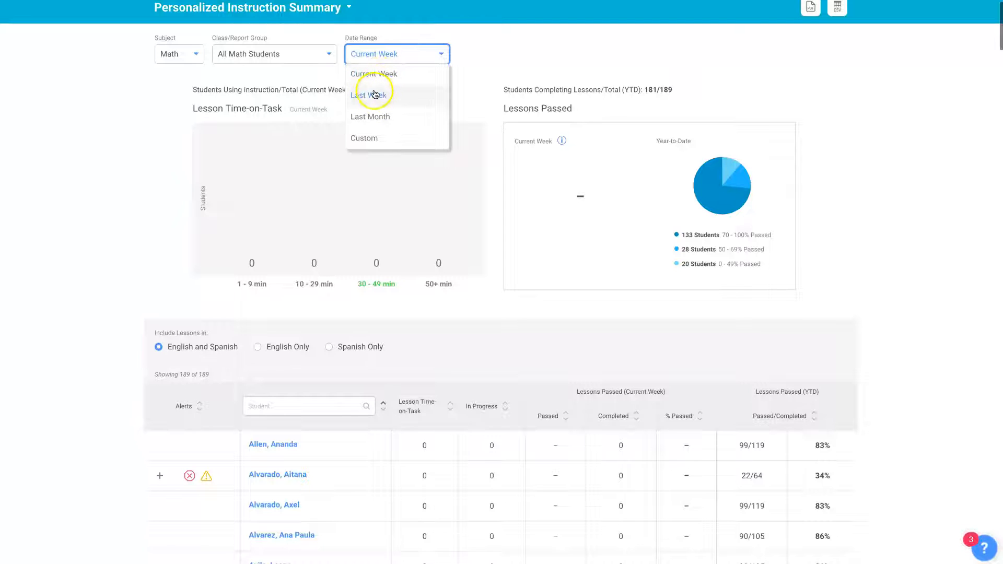
{"action": "left_click", "coordinate": [370, 95]}
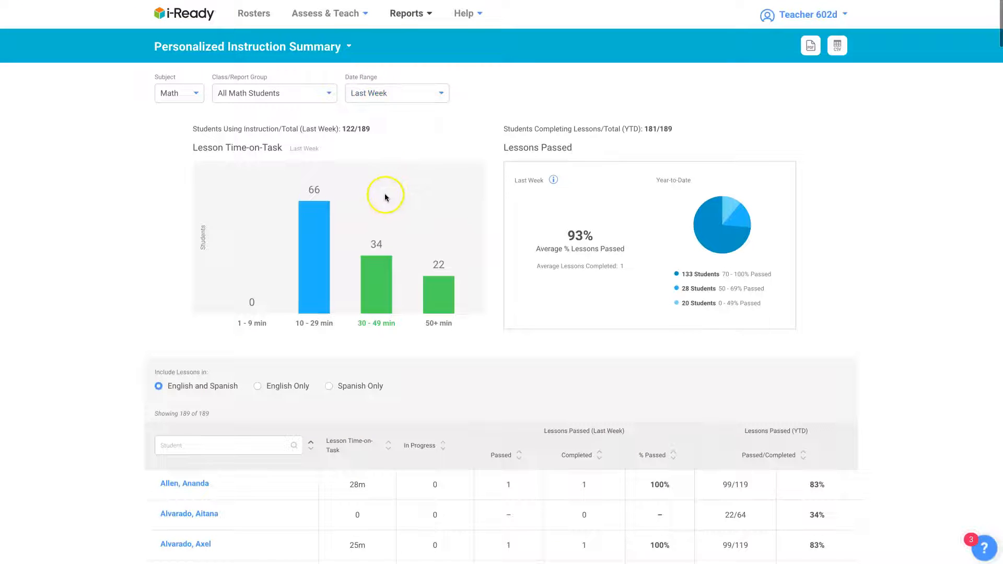
{"action": "mouse_move", "coordinate": [323, 156]}
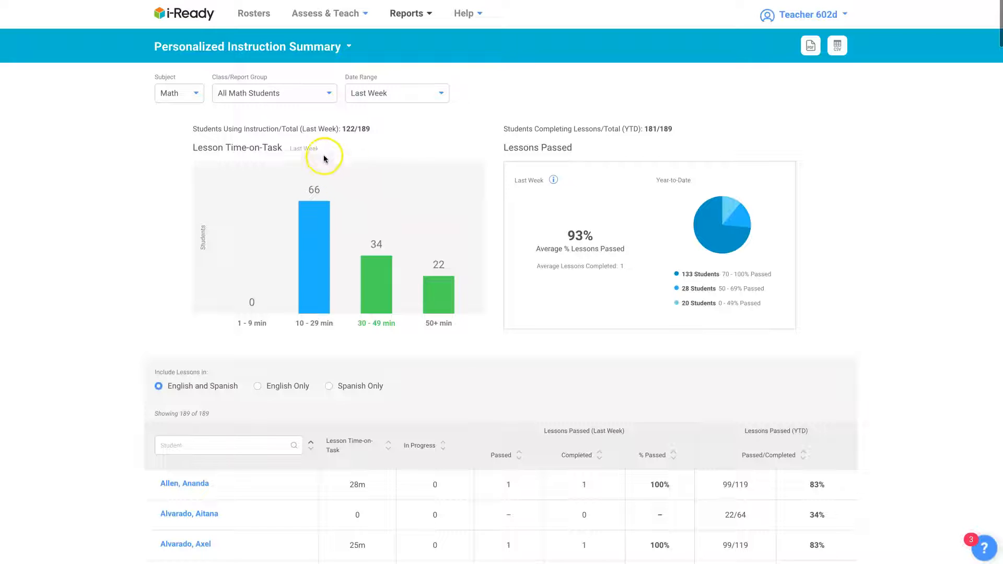
{"action": "mouse_move", "coordinate": [399, 304]}
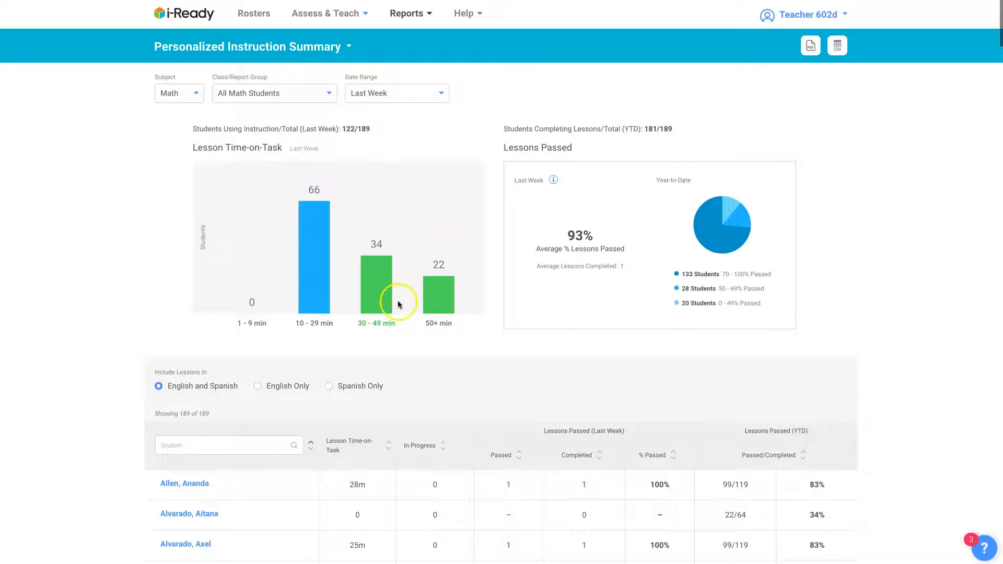
{"action": "mouse_move", "coordinate": [306, 249]}
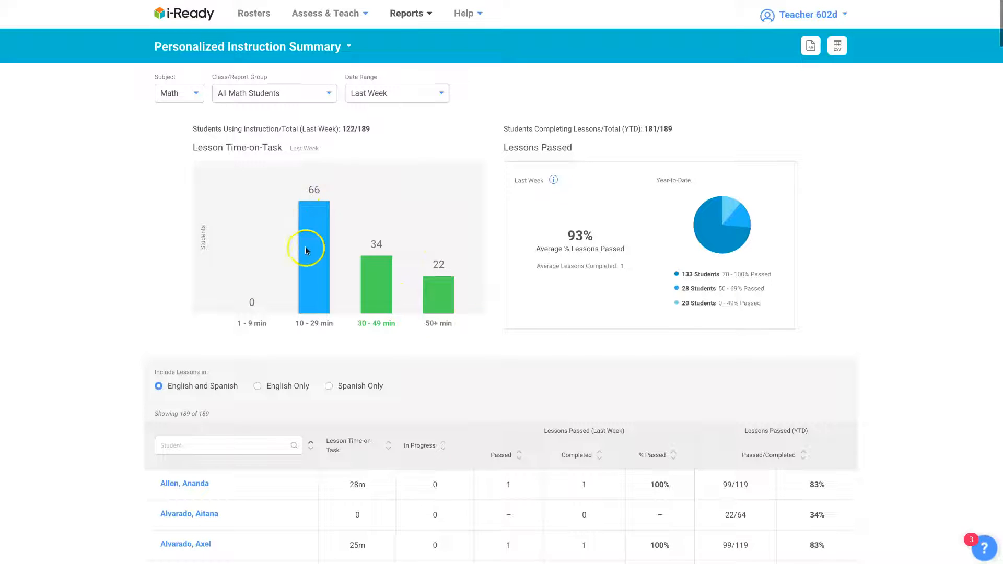
{"action": "mouse_move", "coordinate": [452, 301]}
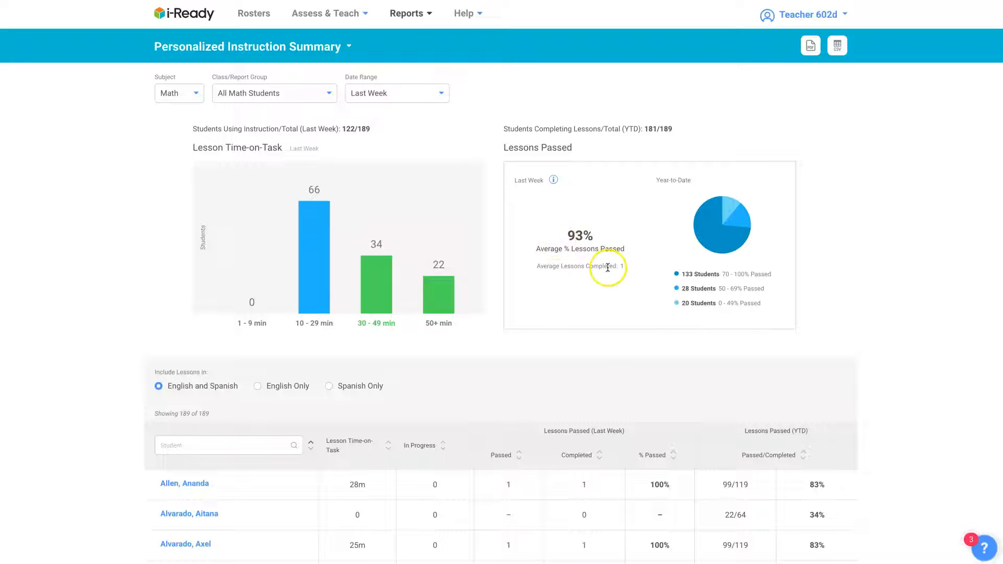
{"action": "mouse_move", "coordinate": [785, 215]}
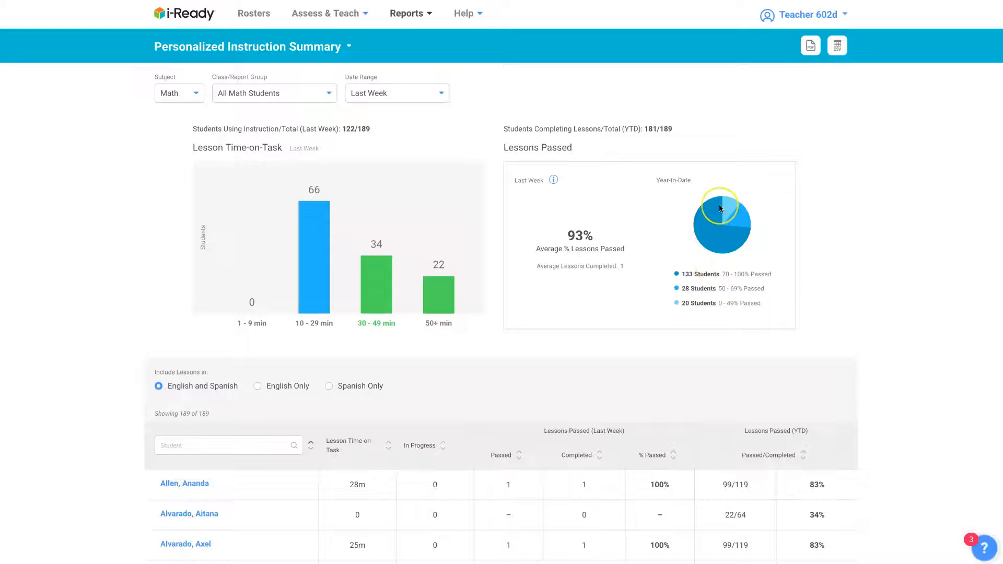
{"action": "mouse_move", "coordinate": [673, 286]}
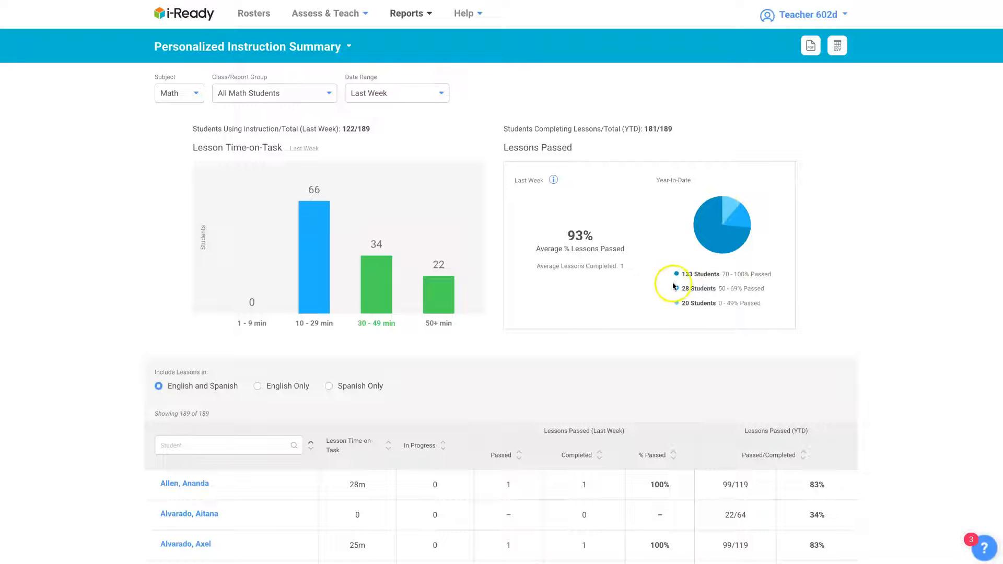
Scroll down to the per-student table of last-week and year-to-date lessons passed.
{"action": "scroll", "scroll_direction": "down", "scroll_amount": 3}
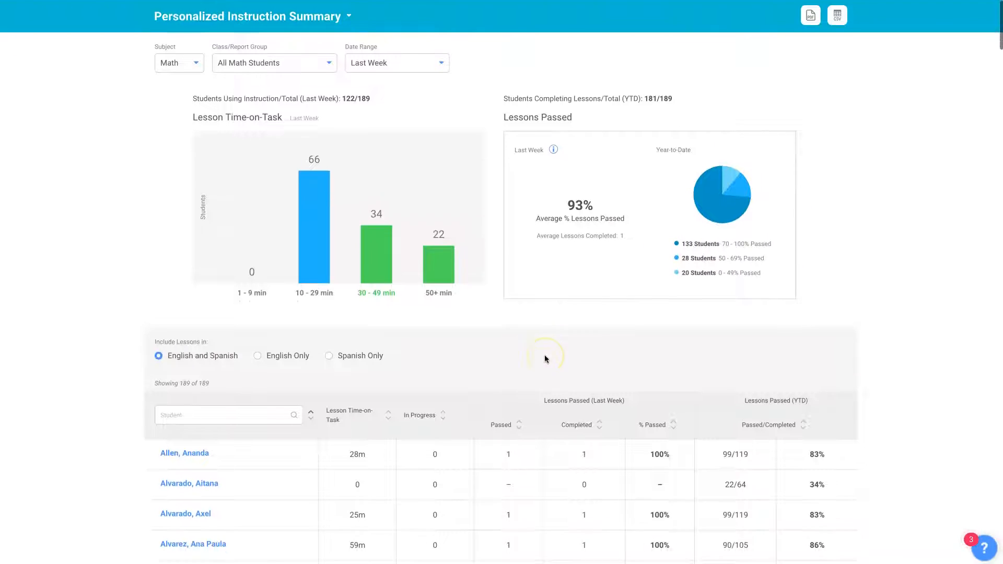
{"action": "scroll", "scroll_direction": "down", "scroll_amount": 3}
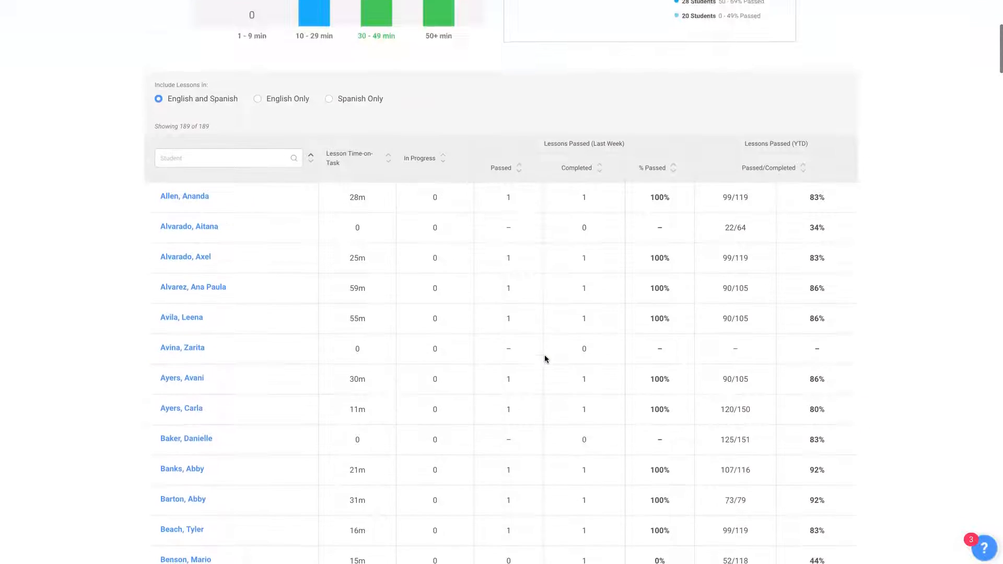
{"action": "scroll", "scroll_direction": "down", "scroll_amount": 3}
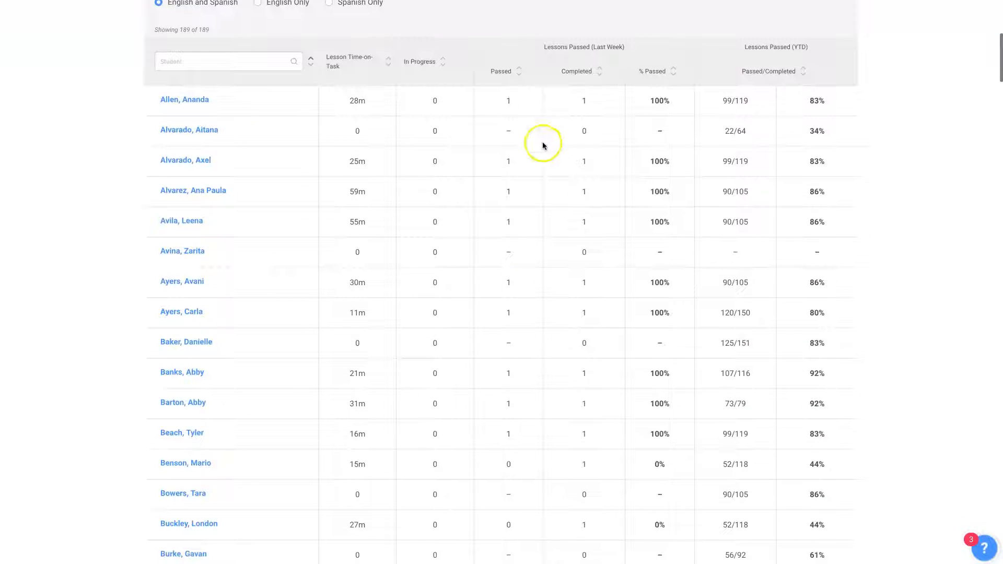
{"action": "mouse_move", "coordinate": [627, 185]}
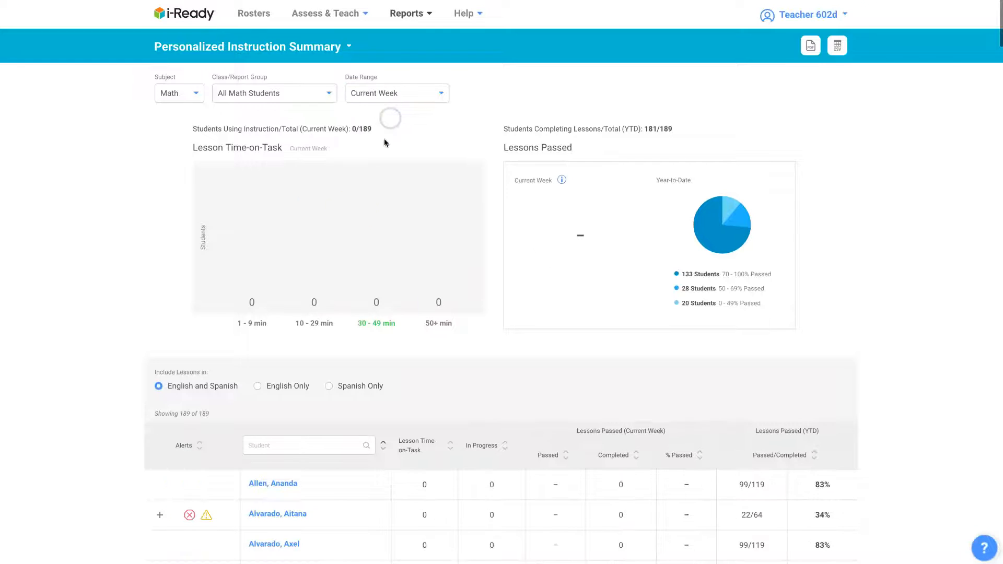
Sort the student table by Alerts and expand one flagged student's shutoff and warning explanations.
{"action": "scroll", "scroll_direction": "down", "scroll_amount": 3}
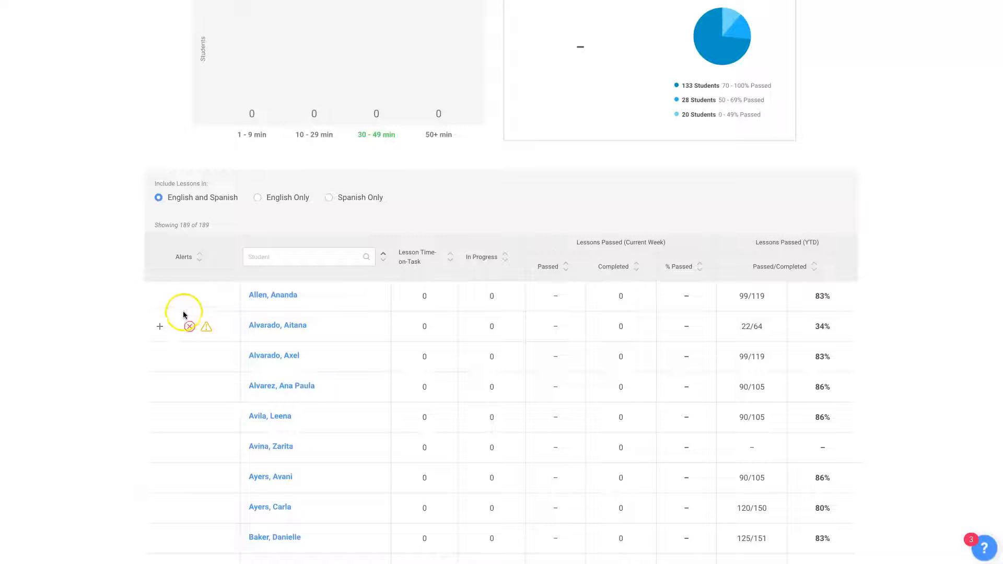
{"action": "mouse_move", "coordinate": [202, 257]}
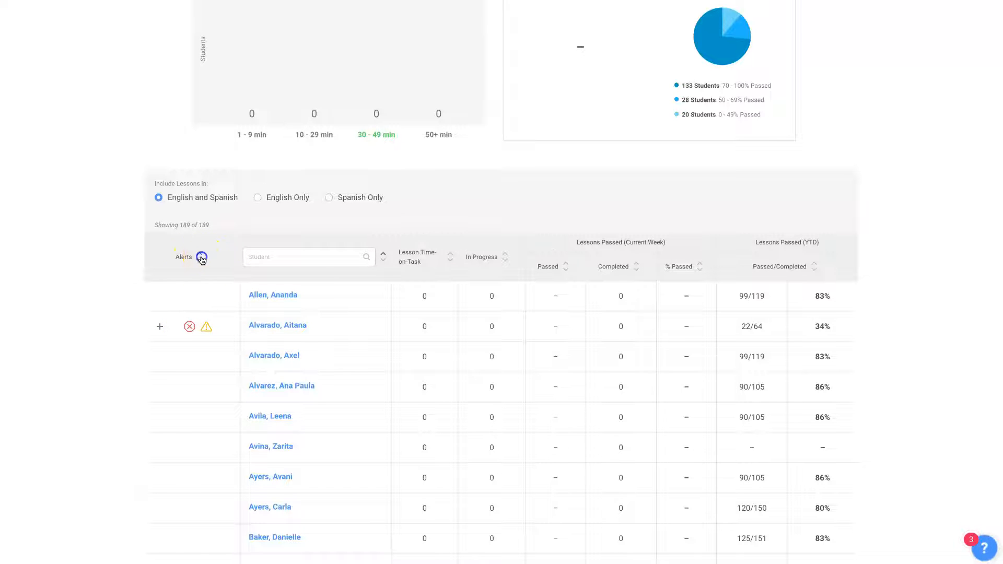
{"action": "left_click", "coordinate": [201, 257]}
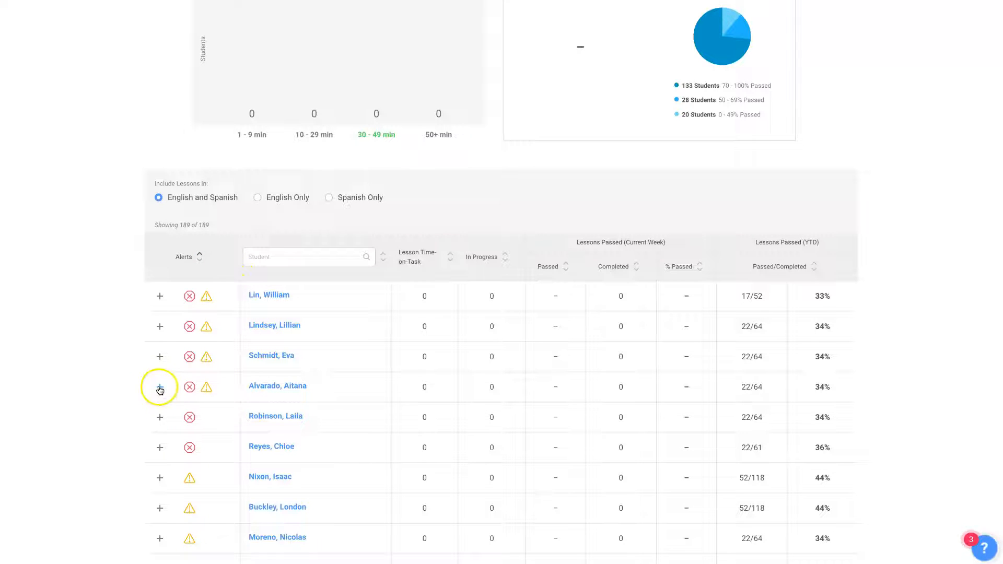
{"action": "left_click", "coordinate": [159, 386]}
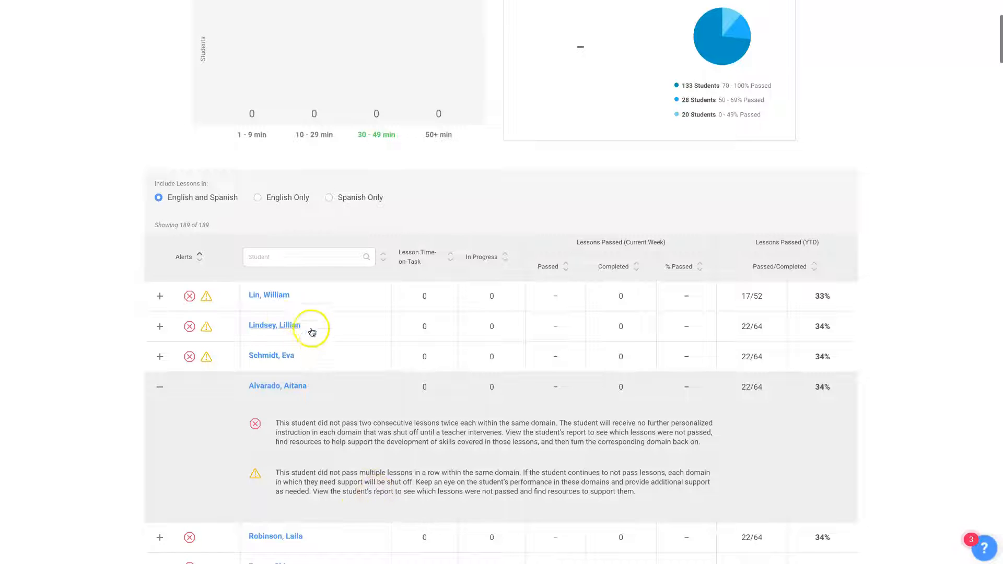
{"action": "mouse_move", "coordinate": [320, 333]}
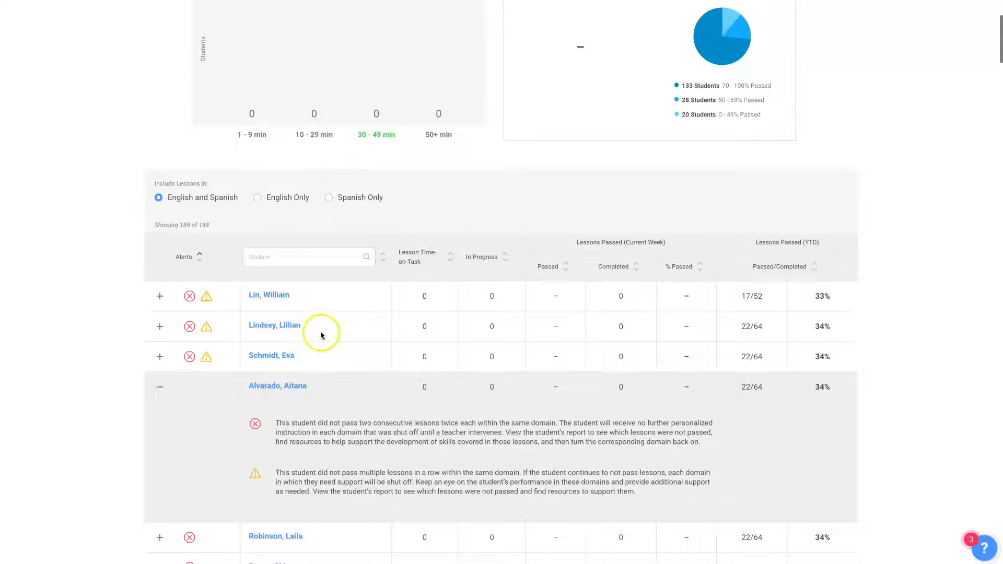
{"action": "mouse_move", "coordinate": [278, 386]}
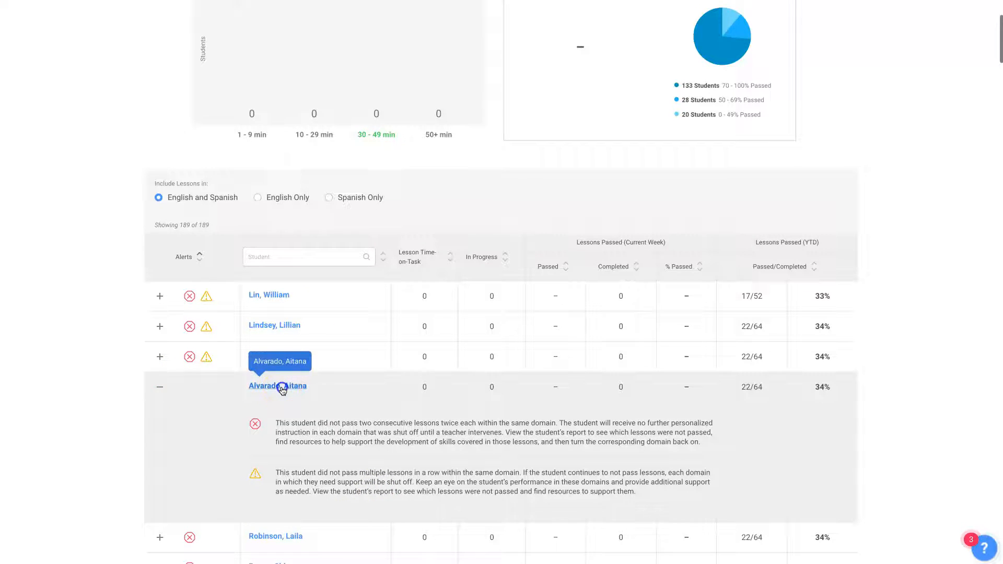
{"action": "left_click", "coordinate": [278, 386]}
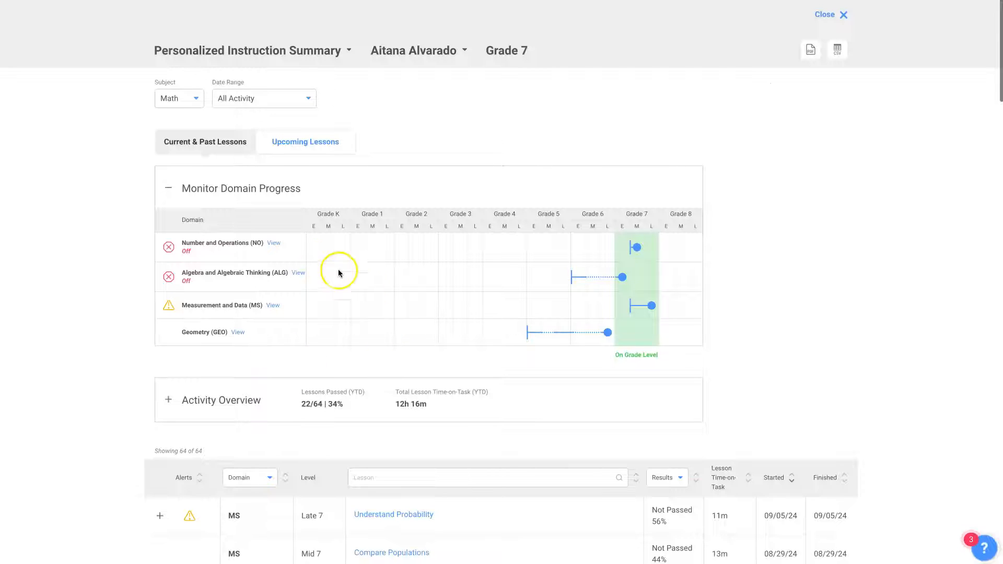
{"action": "mouse_move", "coordinate": [264, 99]}
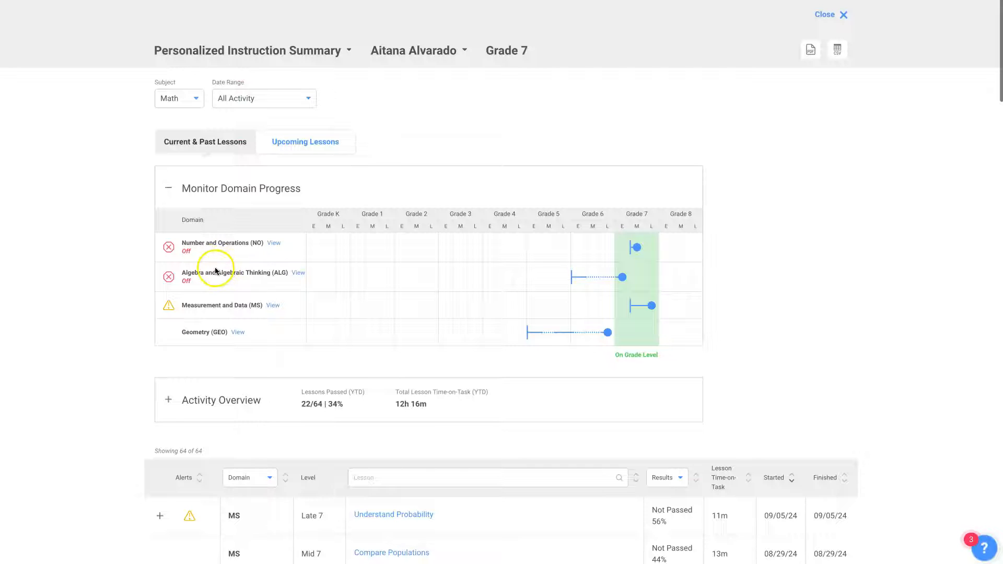
{"action": "mouse_move", "coordinate": [543, 247]}
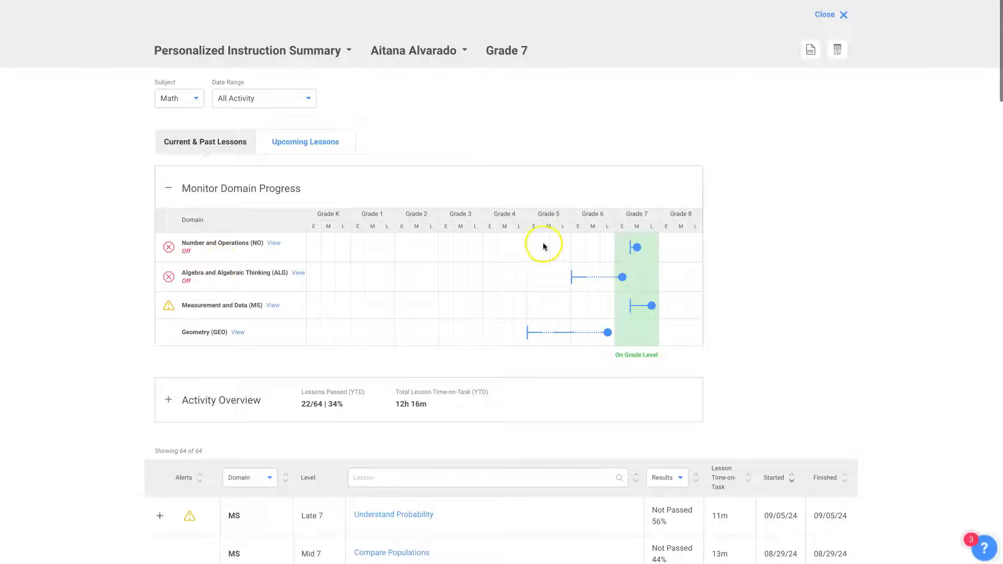
{"action": "mouse_move", "coordinate": [531, 252]}
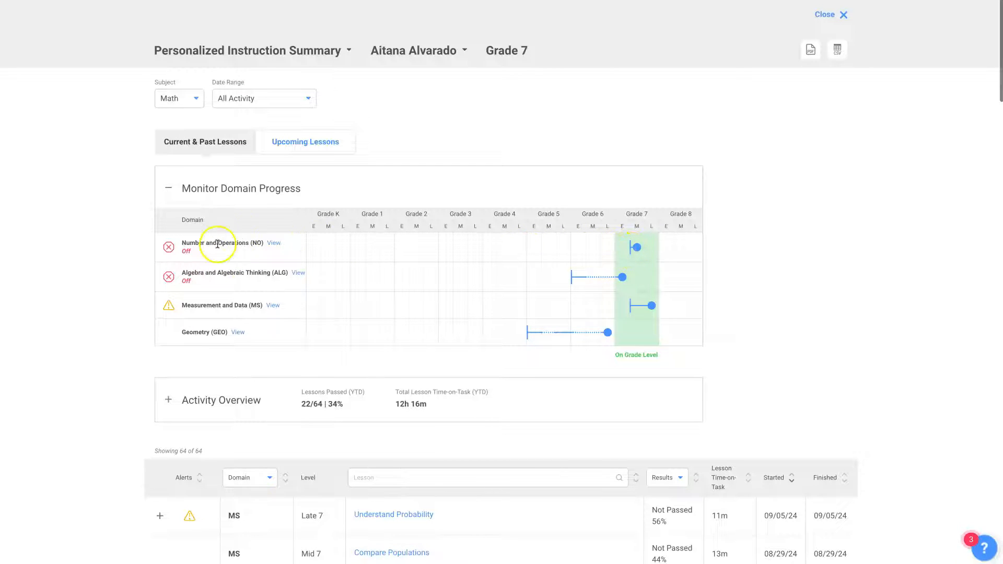
{"action": "mouse_move", "coordinate": [633, 234]}
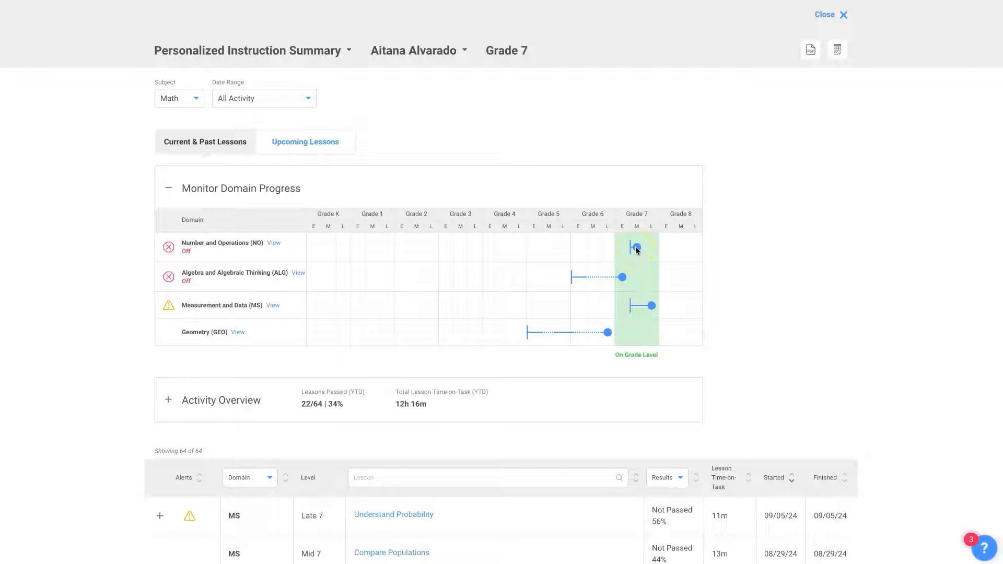
{"action": "mouse_move", "coordinate": [583, 278]}
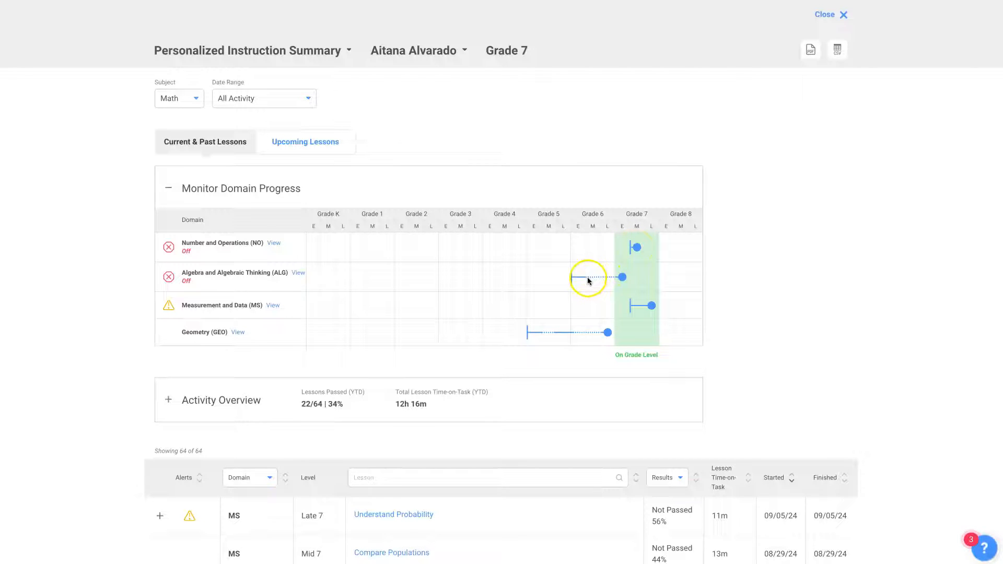
{"action": "mouse_move", "coordinate": [607, 278]}
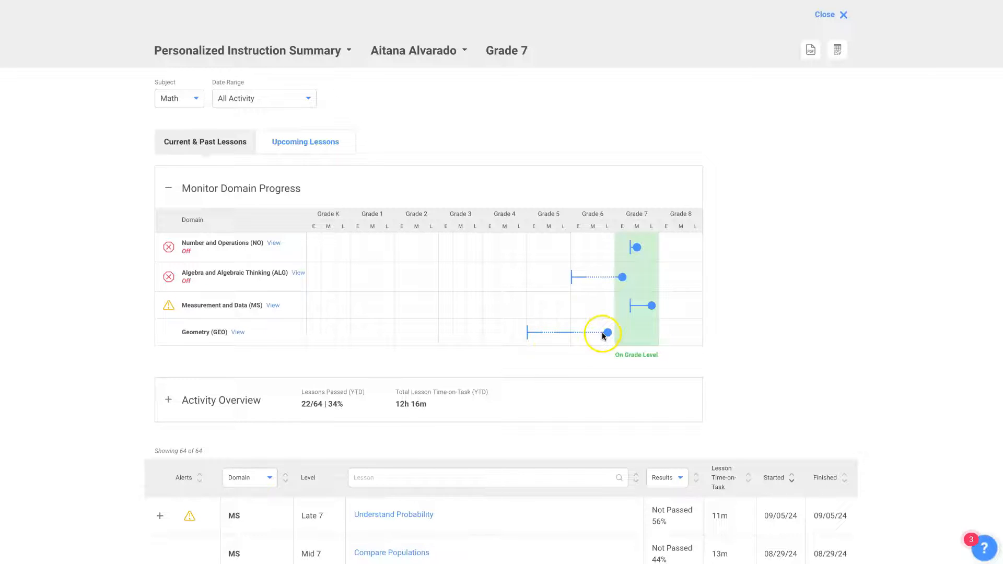
{"action": "mouse_move", "coordinate": [560, 336]}
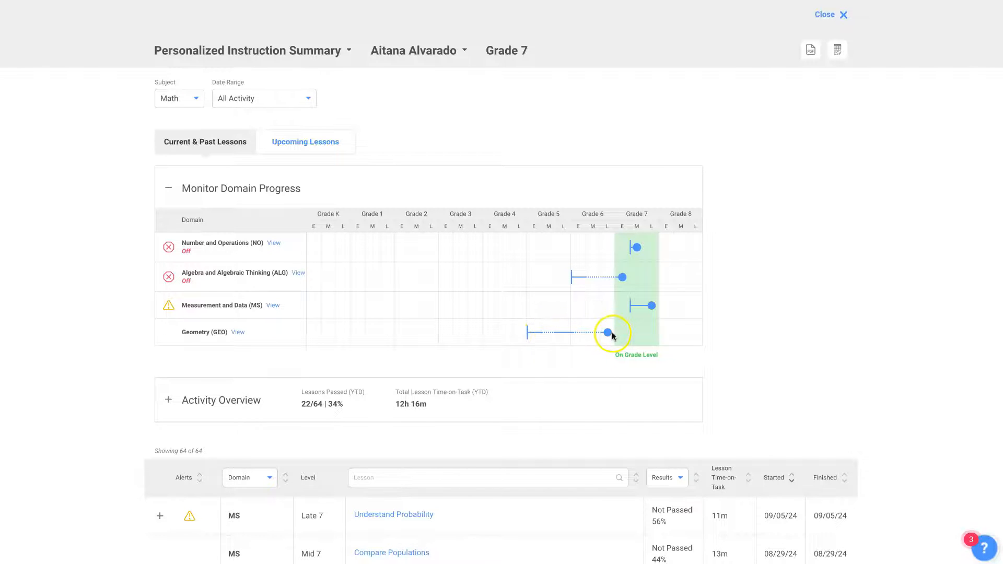
{"action": "mouse_move", "coordinate": [576, 299]}
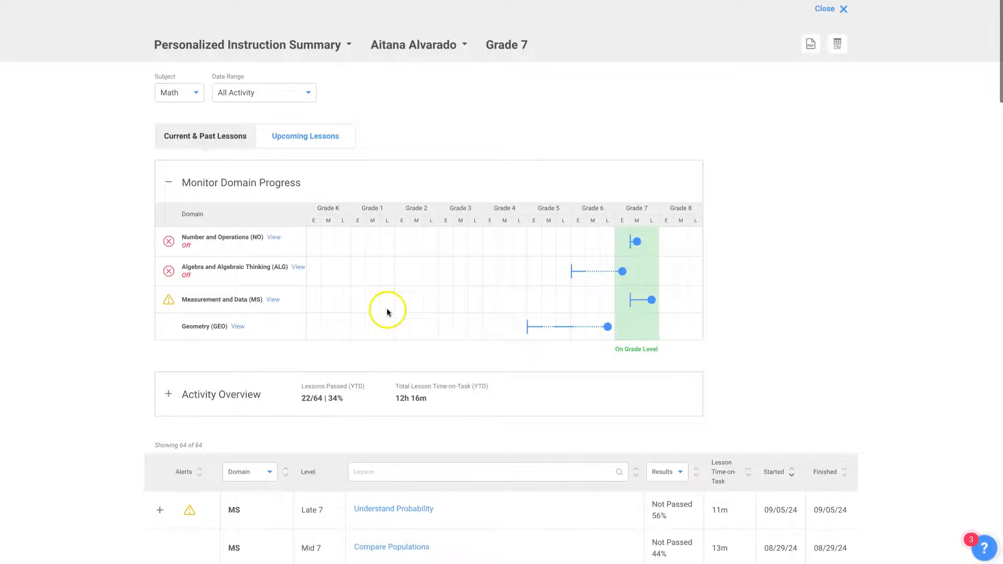
{"action": "scroll", "scroll_direction": "down", "scroll_amount": 3}
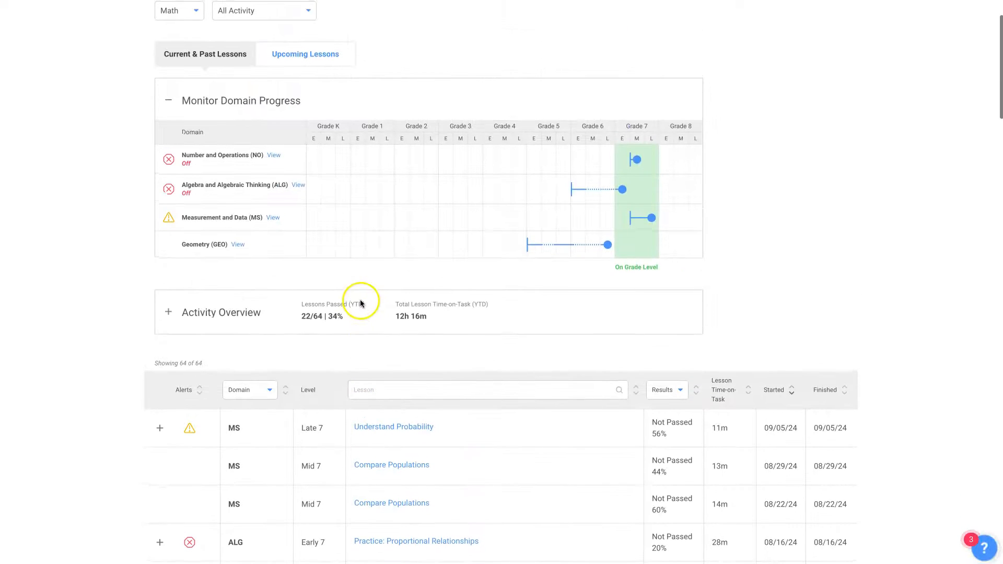
{"action": "left_click", "coordinate": [305, 53]}
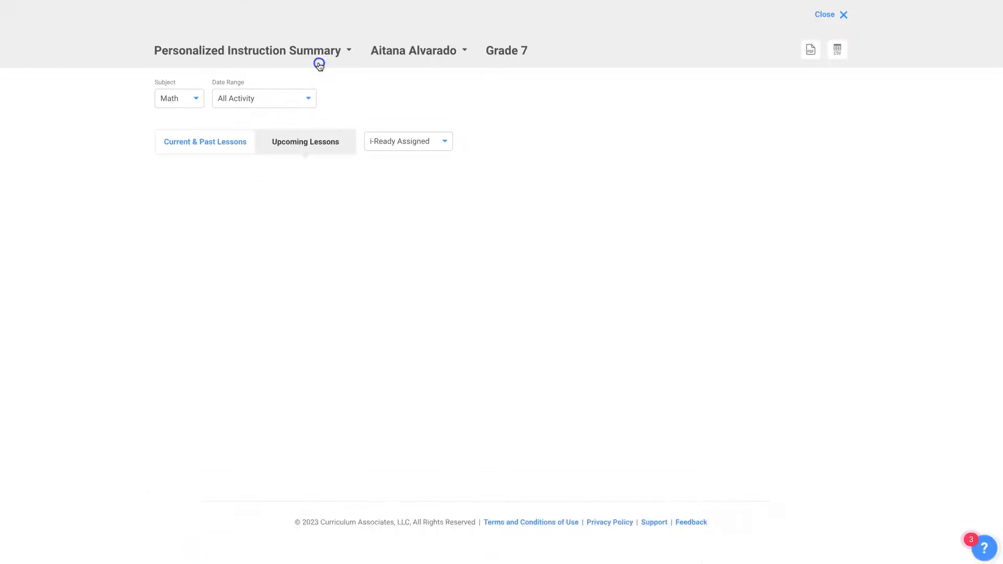
{"action": "left_click", "coordinate": [305, 141]}
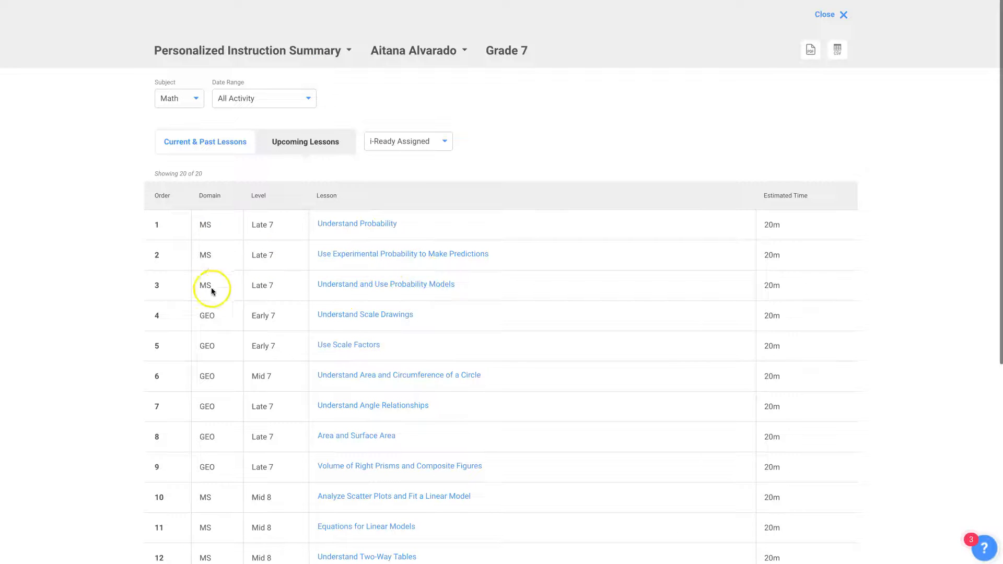
{"action": "scroll", "scroll_direction": "down", "scroll_amount": 3}
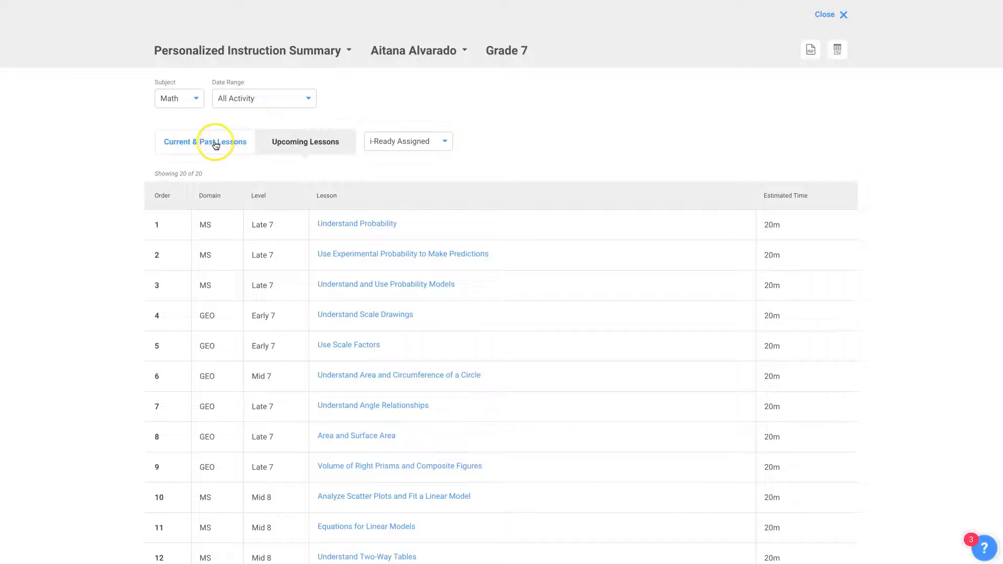
{"action": "left_click", "coordinate": [203, 141]}
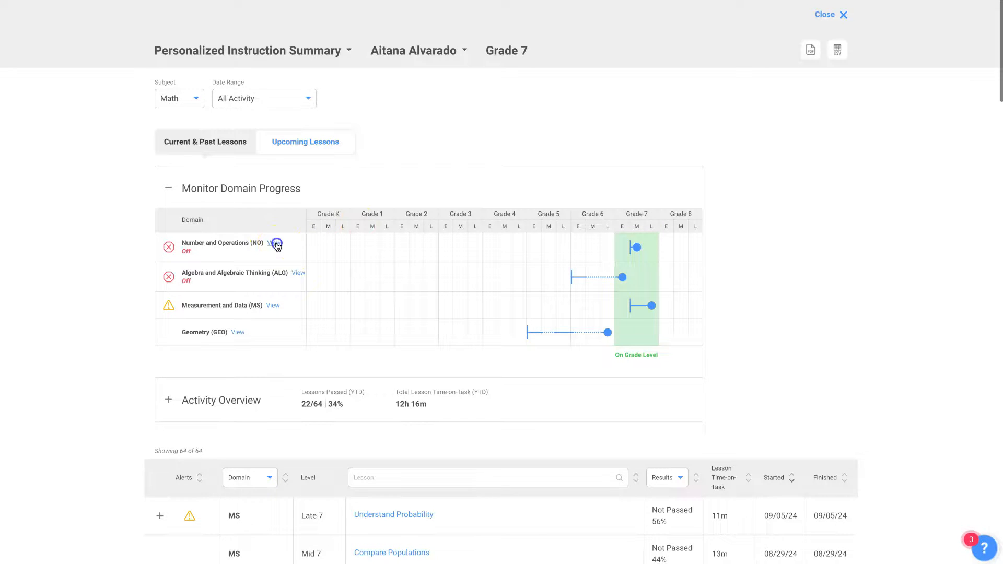
{"action": "left_click", "coordinate": [276, 244]}
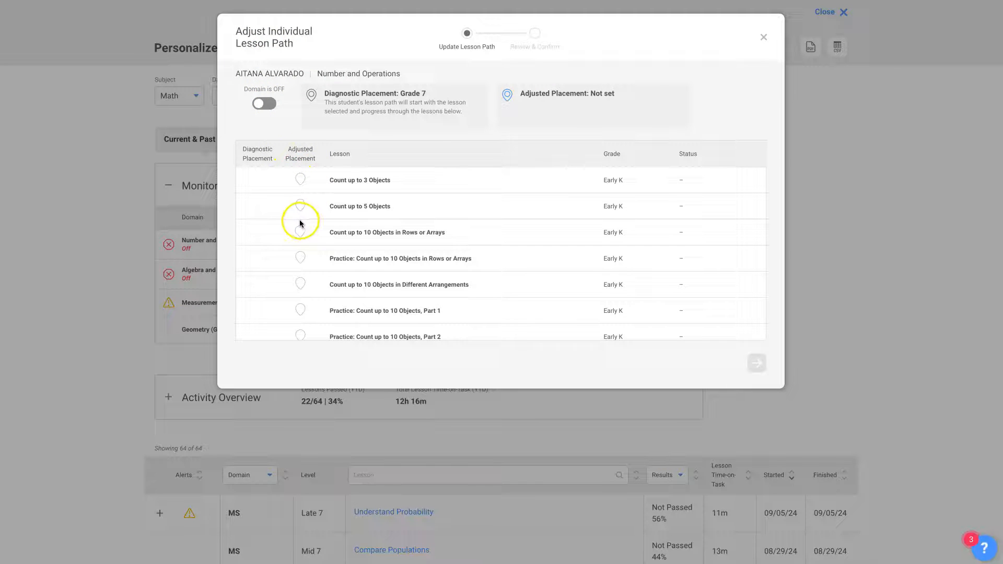
{"action": "mouse_move", "coordinate": [672, 17]}
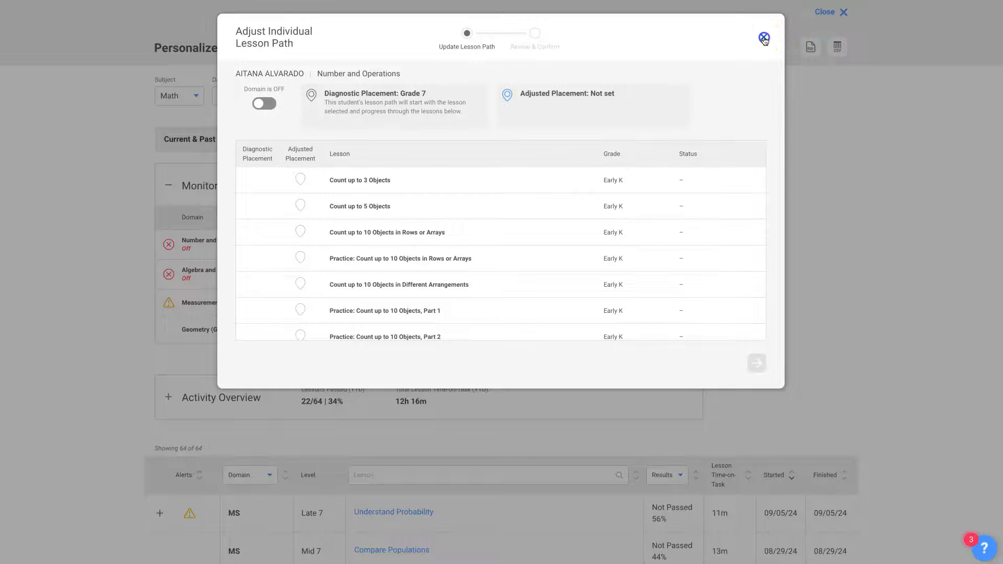
{"action": "left_click", "coordinate": [763, 39]}
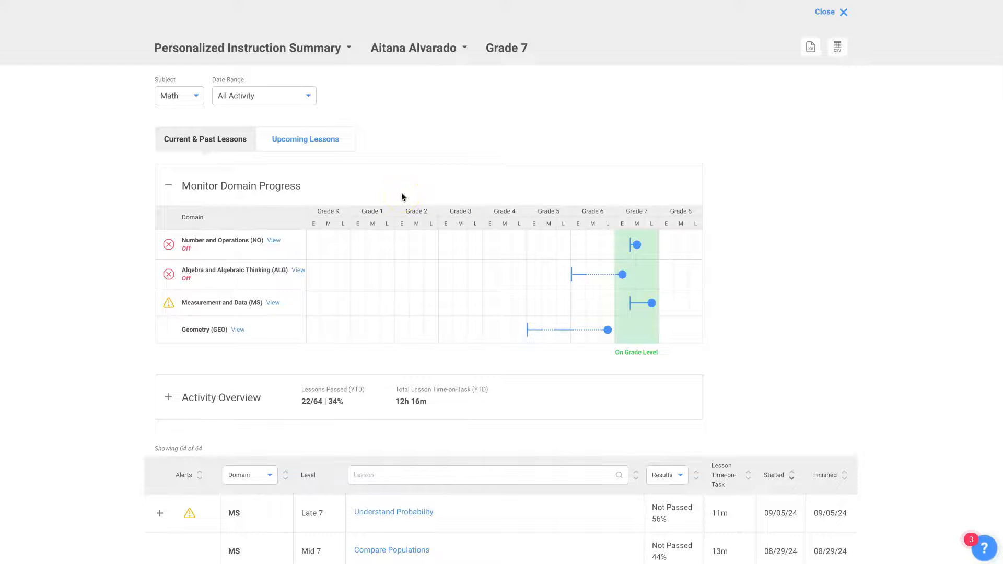
{"action": "scroll", "scroll_direction": "down", "scroll_amount": 3}
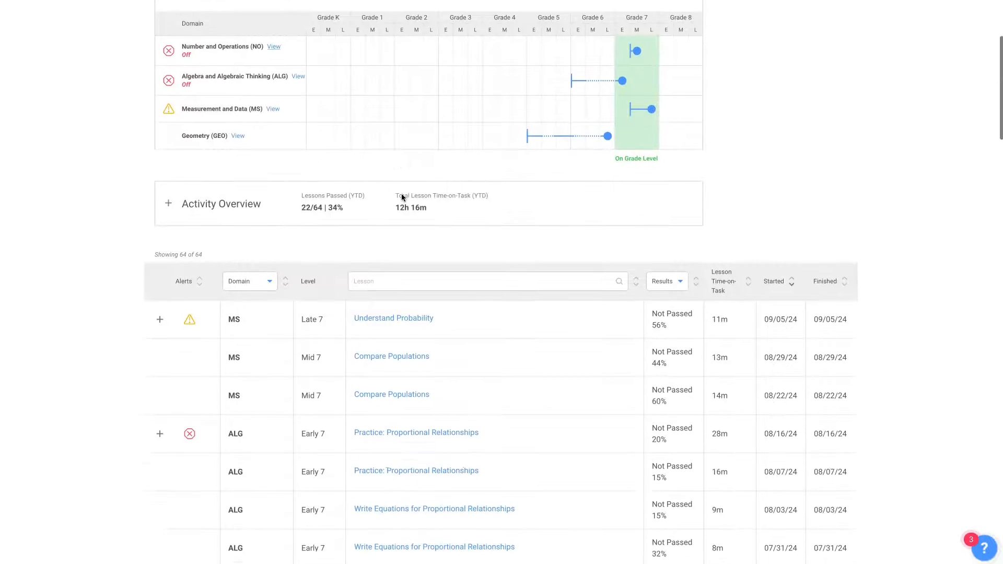
{"action": "scroll", "scroll_direction": "down", "scroll_amount": 3}
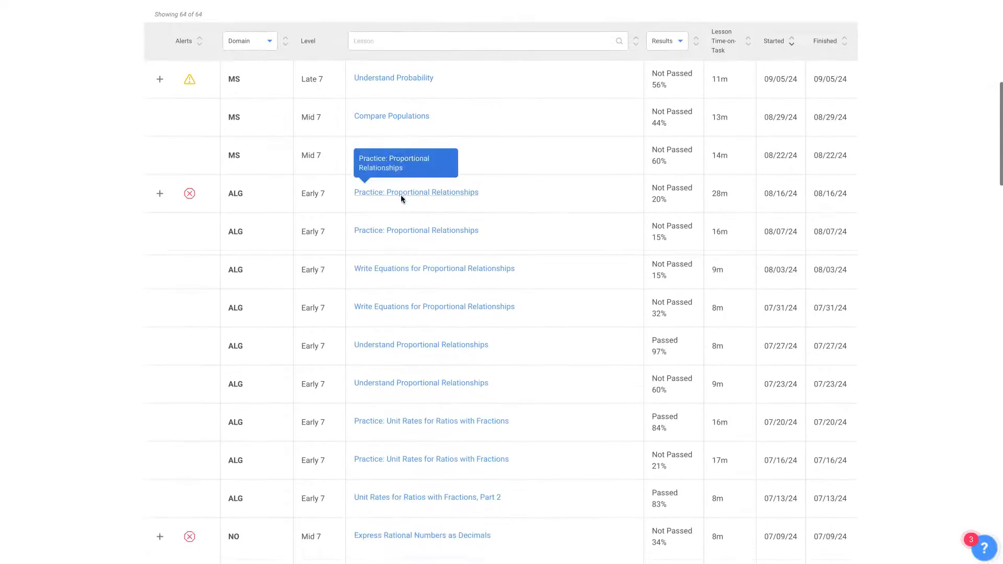
{"action": "scroll", "scroll_direction": "down", "scroll_amount": 3}
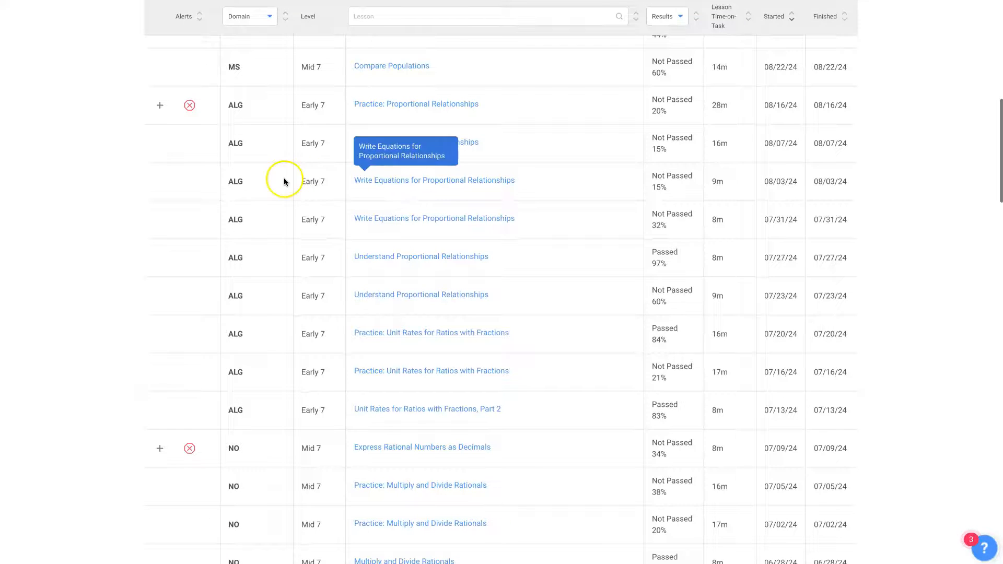
{"action": "mouse_move", "coordinate": [385, 109]}
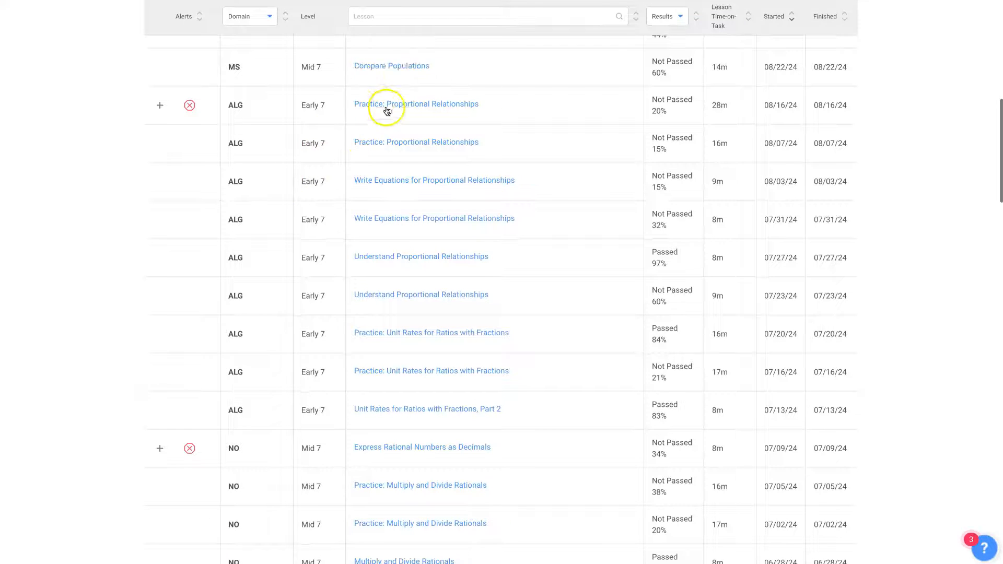
{"action": "mouse_move", "coordinate": [417, 103]}
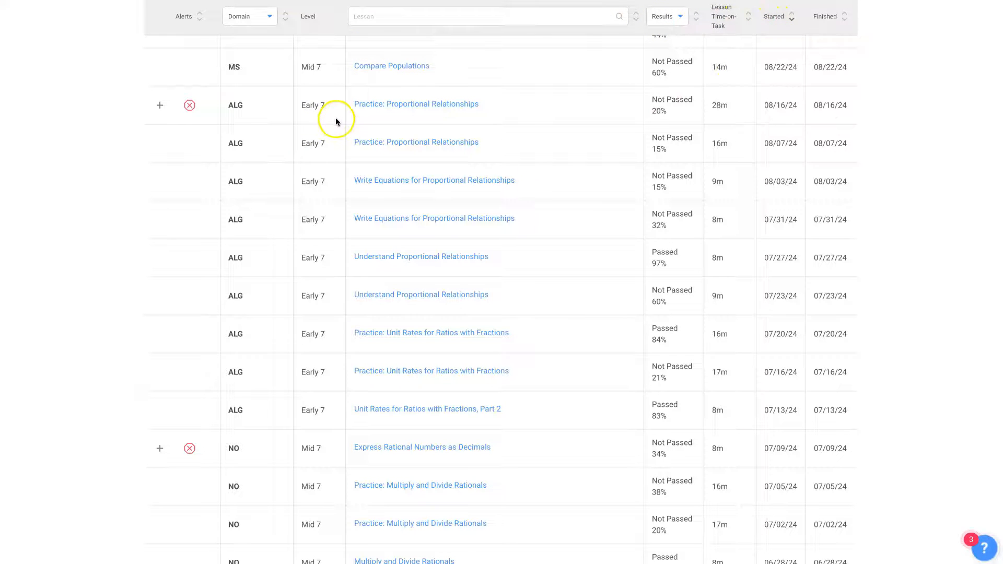
{"action": "mouse_move", "coordinate": [407, 112]}
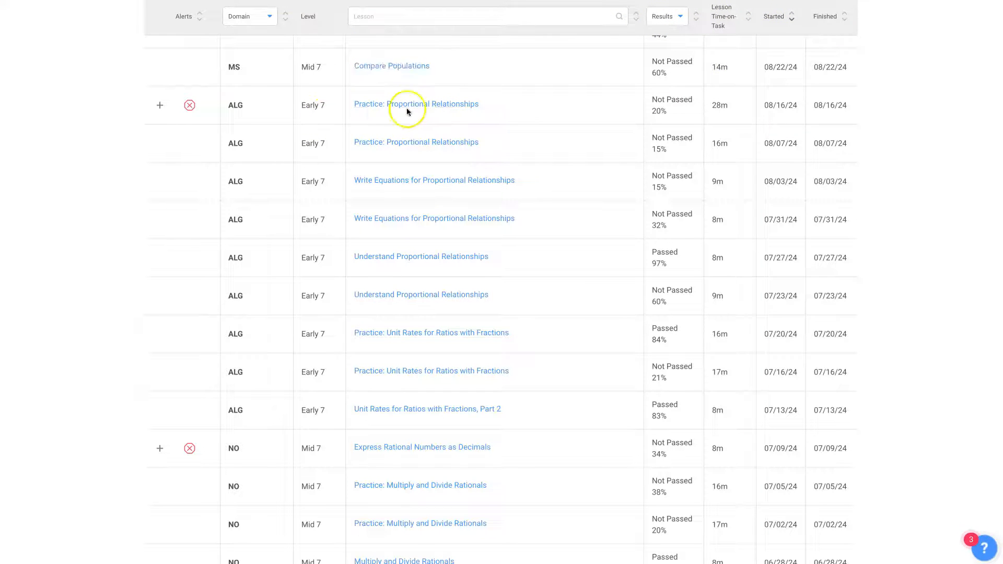
{"action": "mouse_move", "coordinate": [416, 142]}
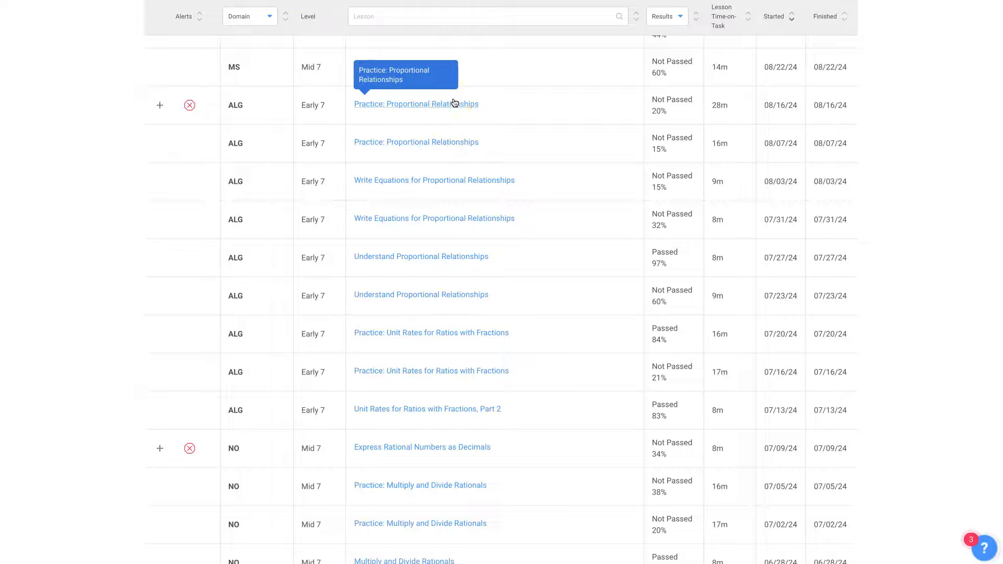
{"action": "mouse_move", "coordinate": [266, 129]}
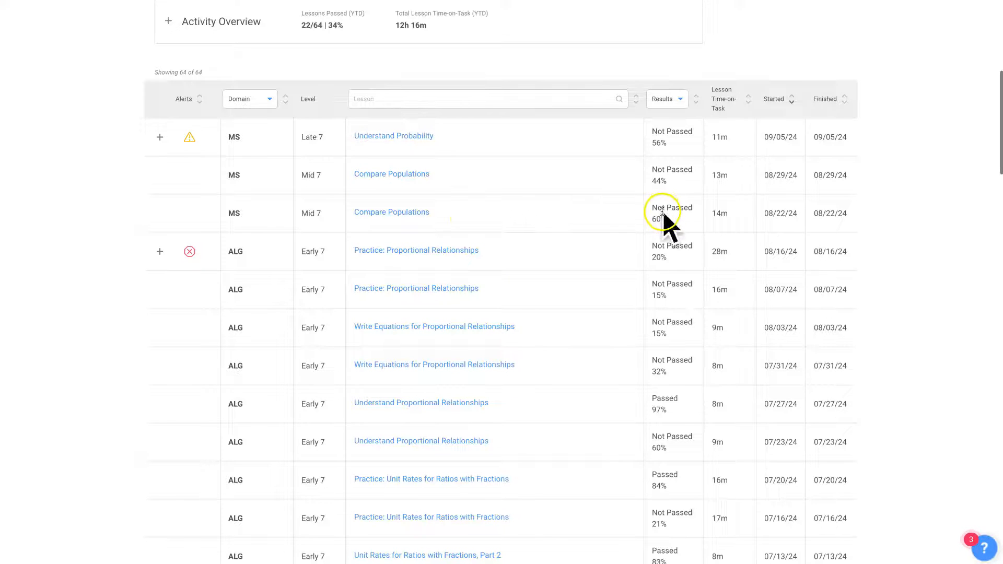
{"action": "mouse_move", "coordinate": [391, 174]}
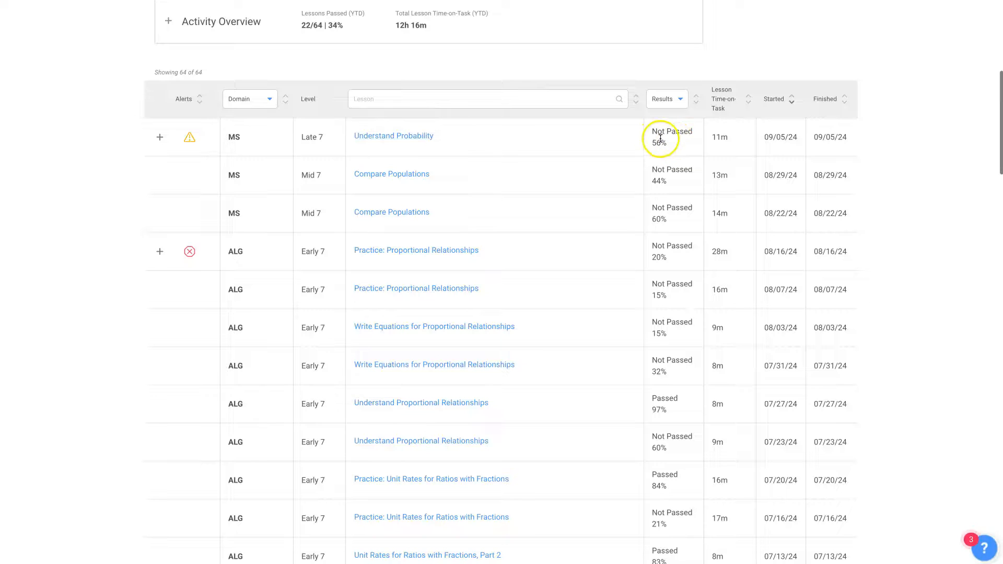
{"action": "mouse_move", "coordinate": [394, 136]}
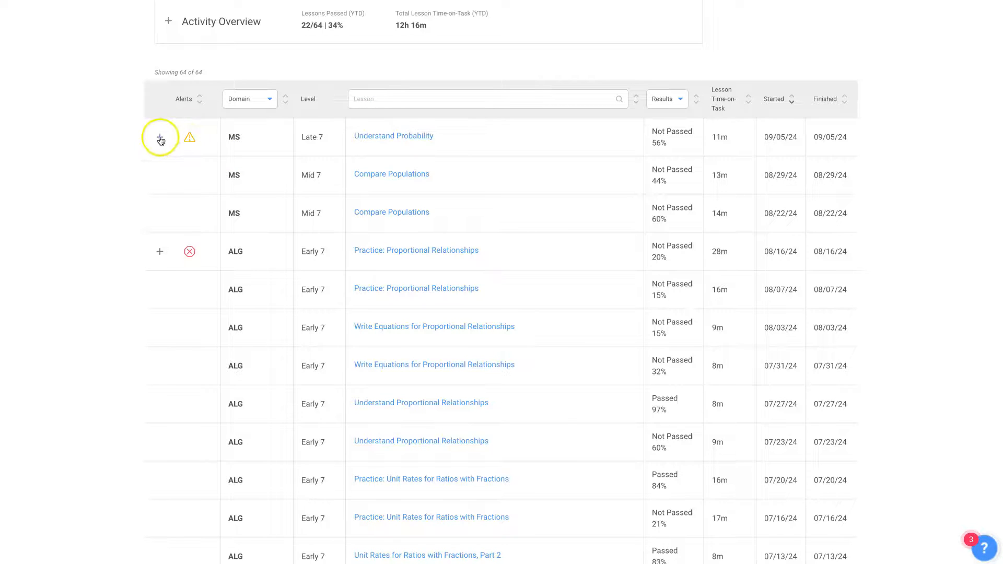
Expand the Understand Probability alert, preview the lesson objectives, and close the preview.
{"action": "left_click", "coordinate": [160, 139]}
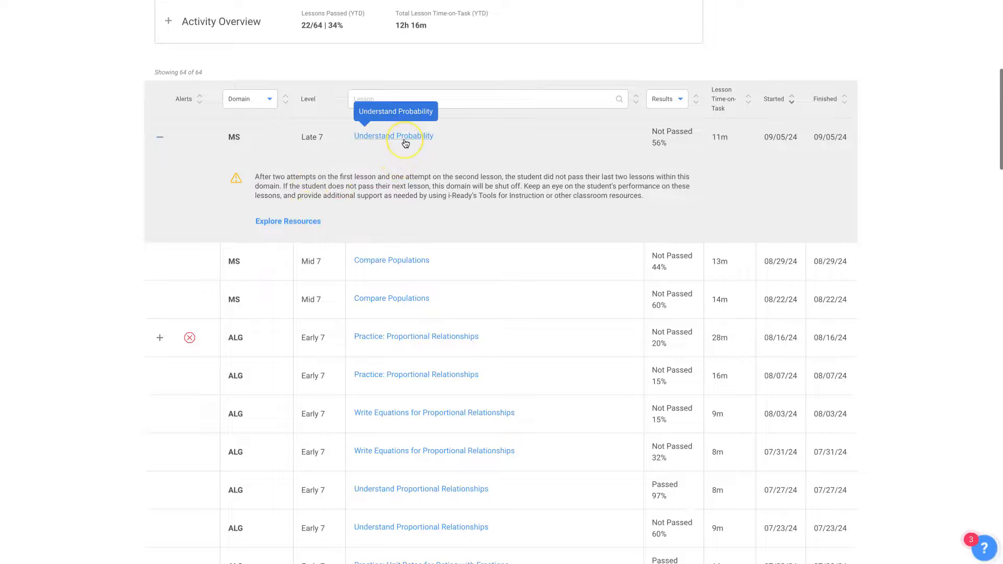
{"action": "mouse_move", "coordinate": [367, 99]}
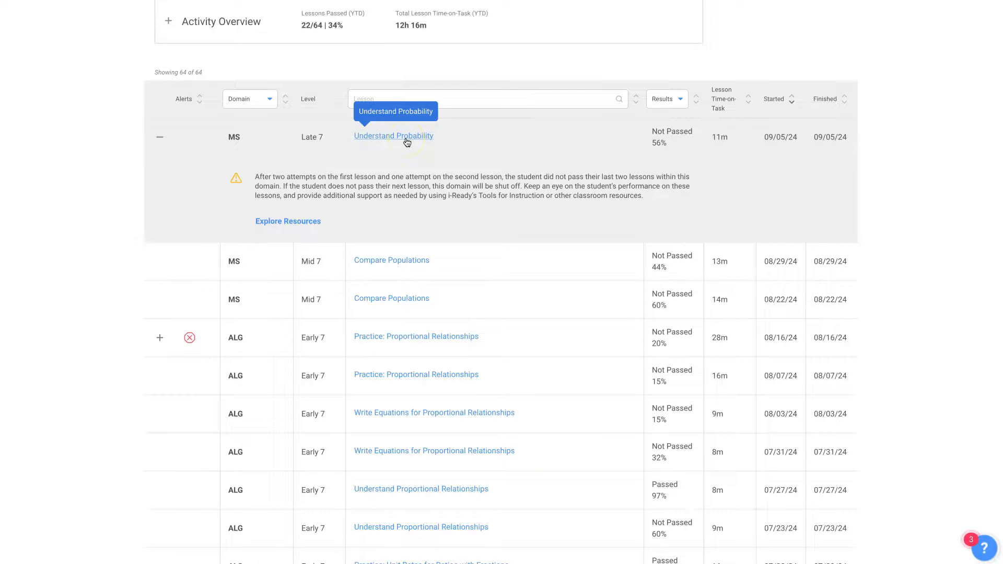
{"action": "left_click", "coordinate": [394, 135]}
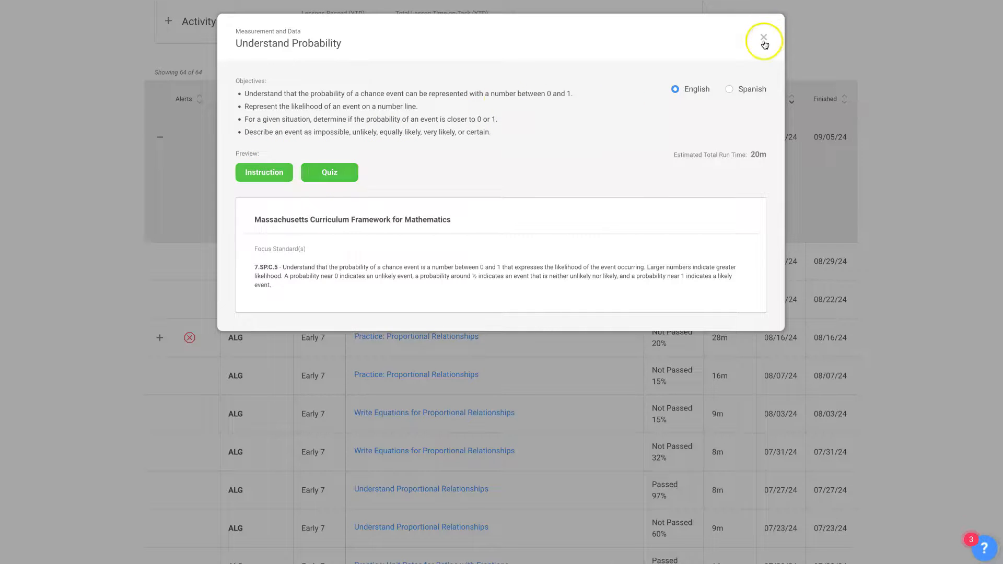
{"action": "left_click", "coordinate": [763, 37]}
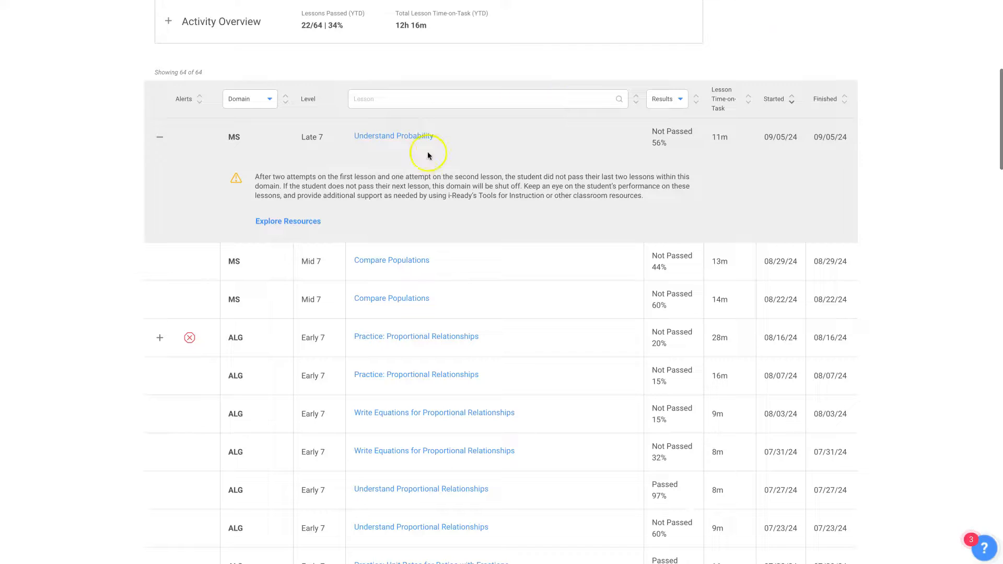
{"action": "mouse_move", "coordinate": [286, 225]}
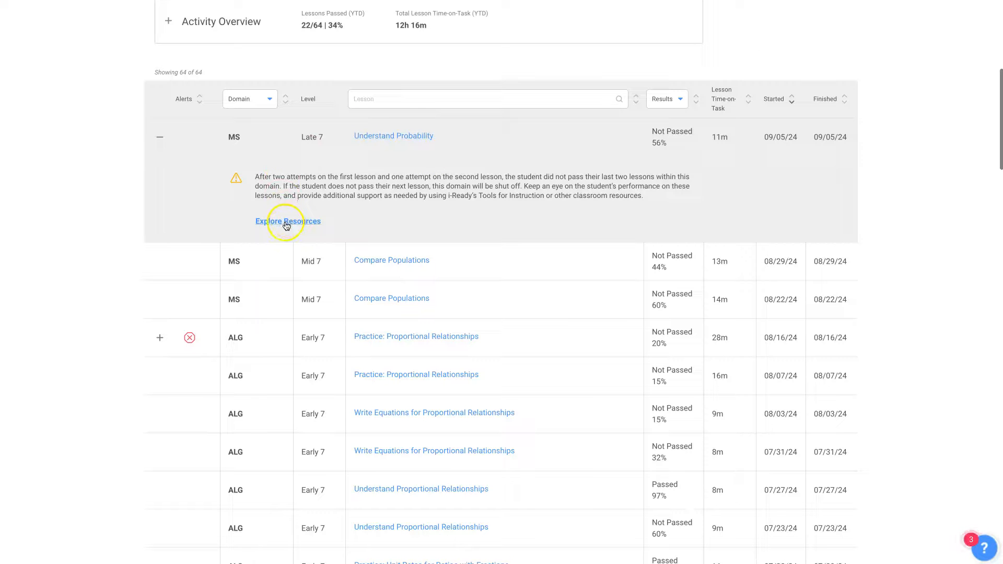
Open Explore Resources to the Math Measurement and Data Tools for Instruction list and review it.
{"action": "left_click", "coordinate": [287, 220]}
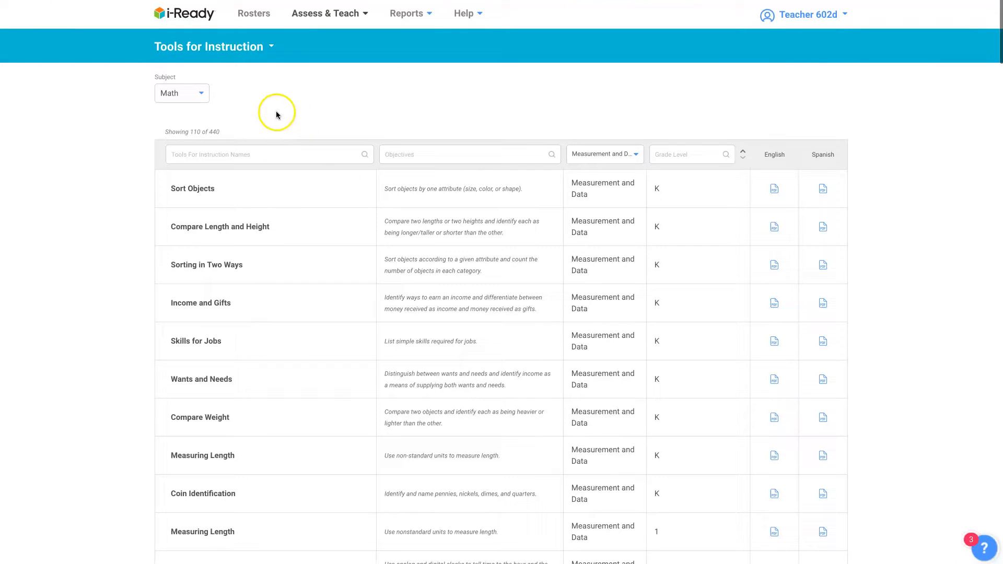
{"action": "mouse_move", "coordinate": [593, 193]}
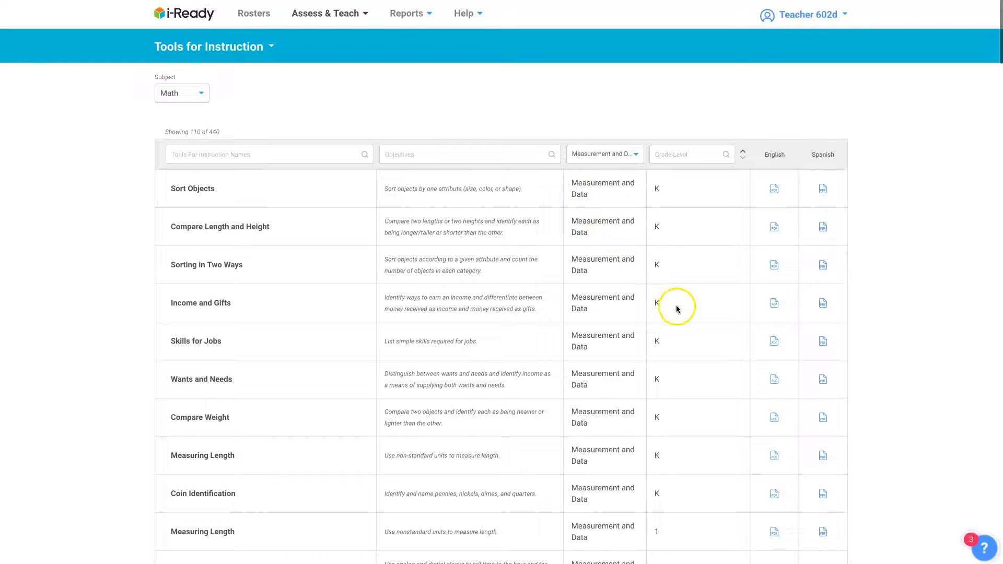
{"action": "scroll", "scroll_direction": "down", "scroll_amount": 3}
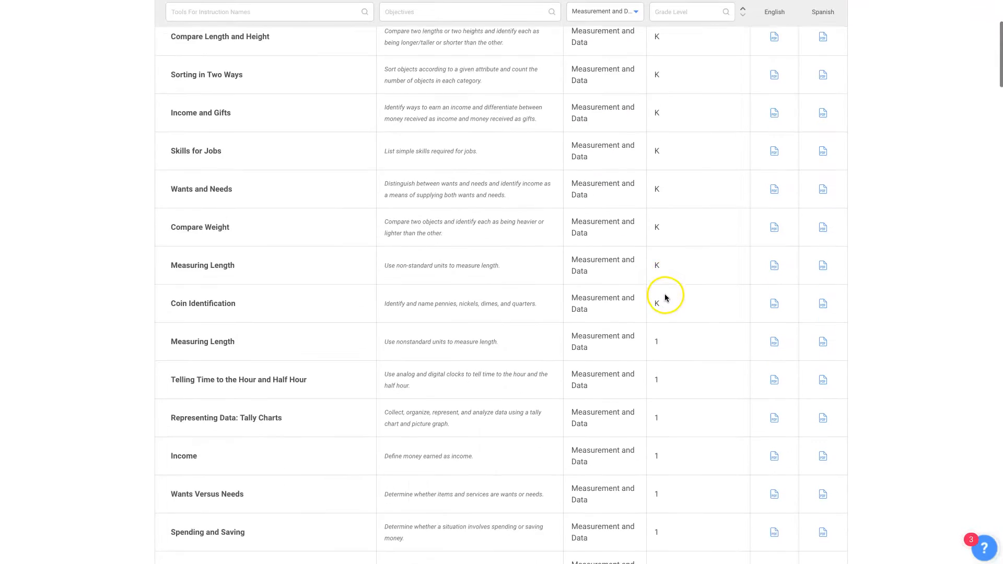
{"action": "scroll", "scroll_direction": "down", "scroll_amount": 3}
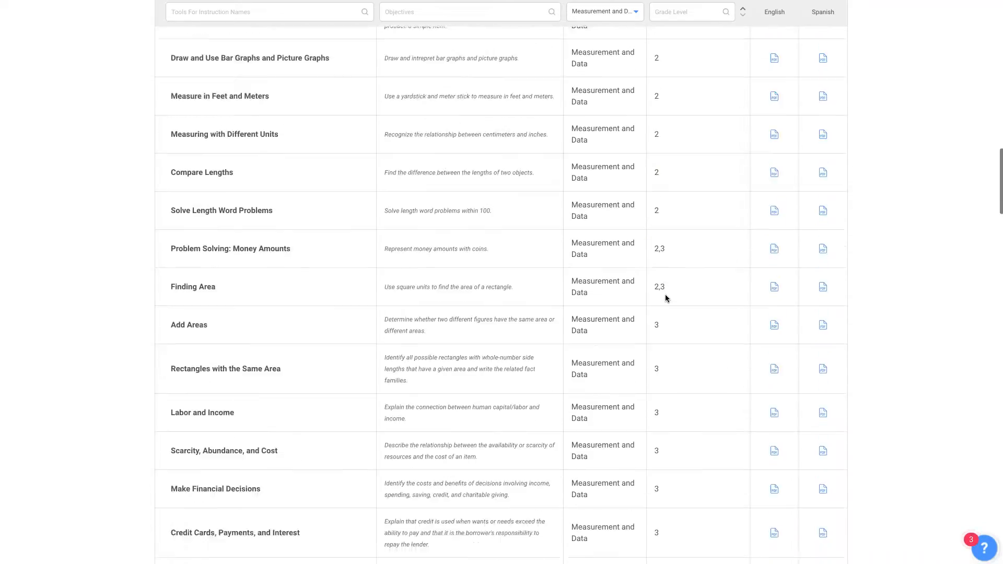
{"action": "scroll", "scroll_direction": "down", "scroll_amount": 3}
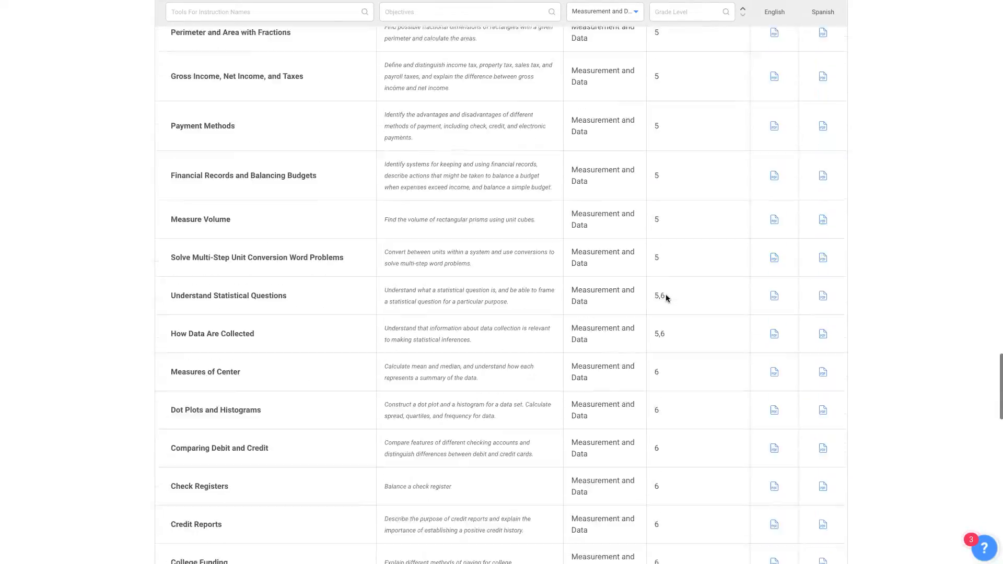
{"action": "scroll", "scroll_direction": "down", "scroll_amount": 3}
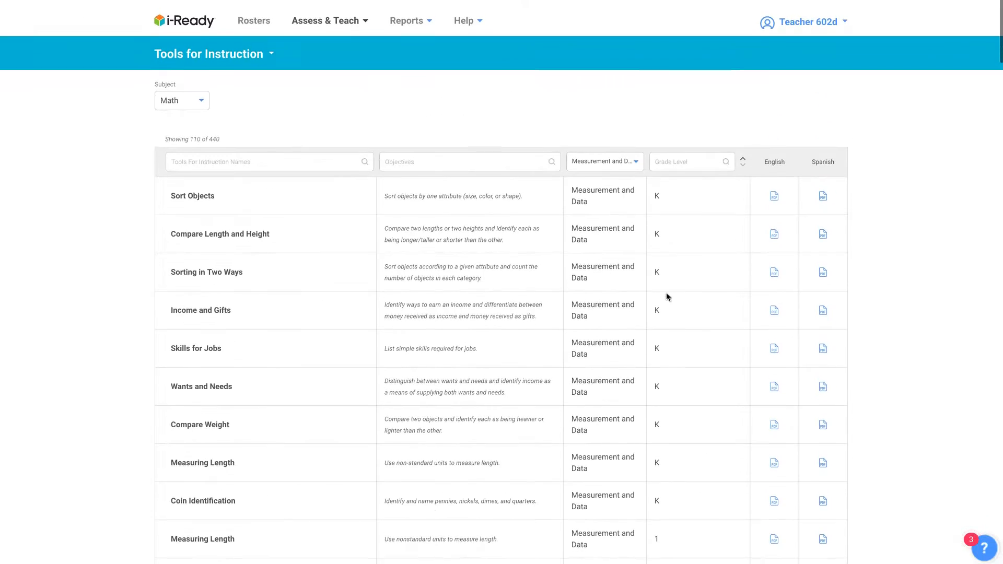
{"action": "scroll", "scroll_direction": "down", "scroll_amount": 3}
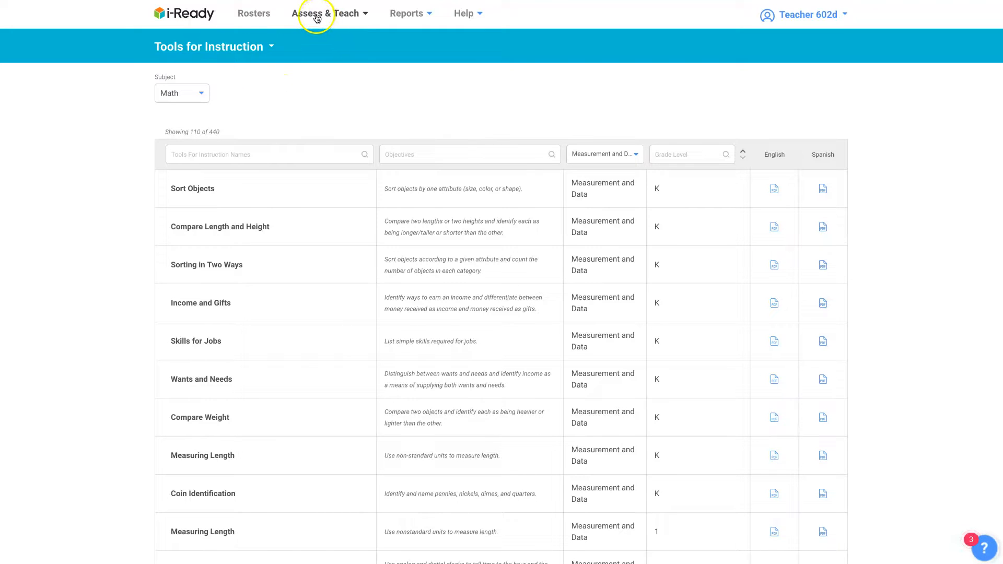
Go to the Math Personalized Instruction page via Assess & Teach, Instruction.
{"action": "left_click", "coordinate": [326, 13]}
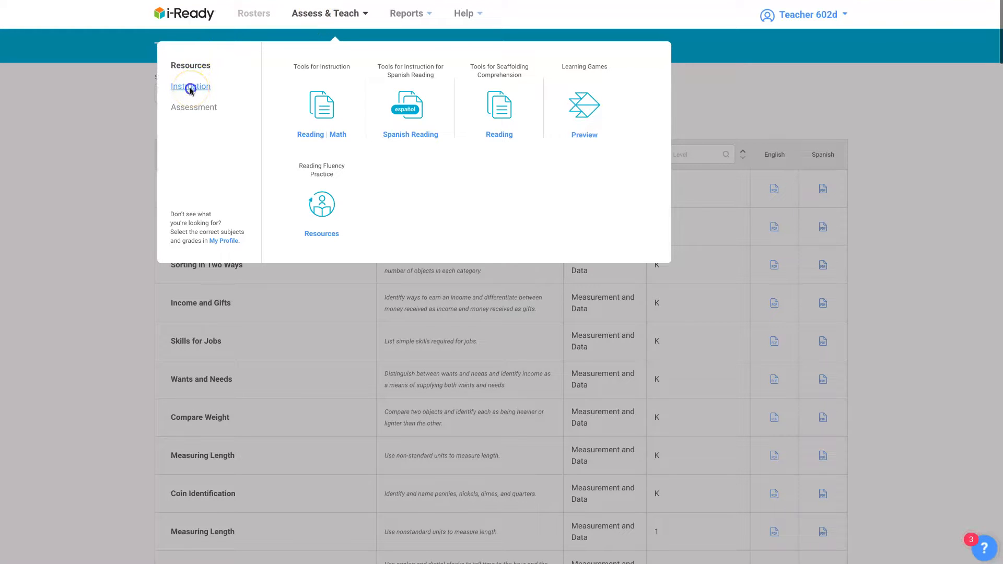
{"action": "left_click", "coordinate": [190, 87]}
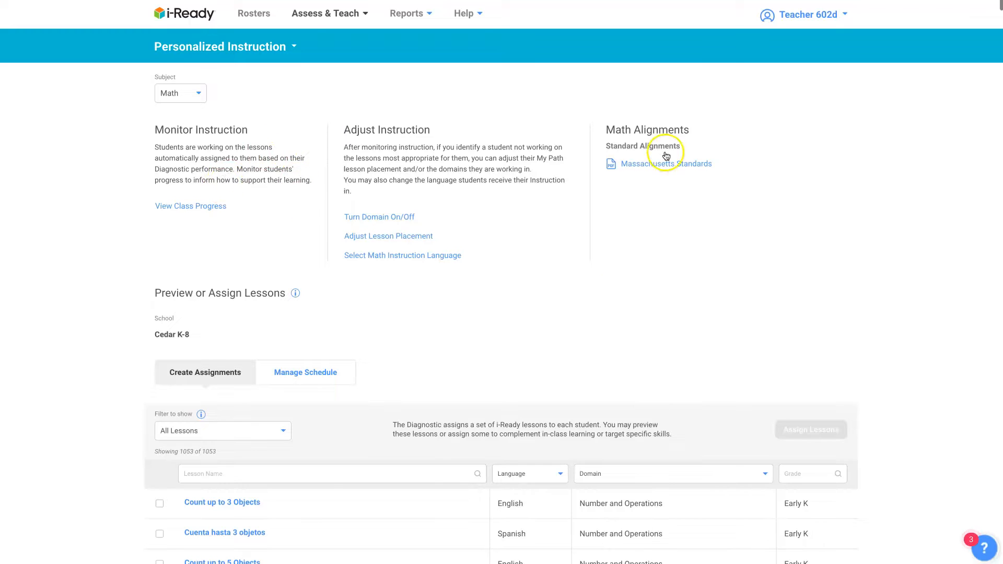
{"action": "mouse_move", "coordinate": [186, 237]}
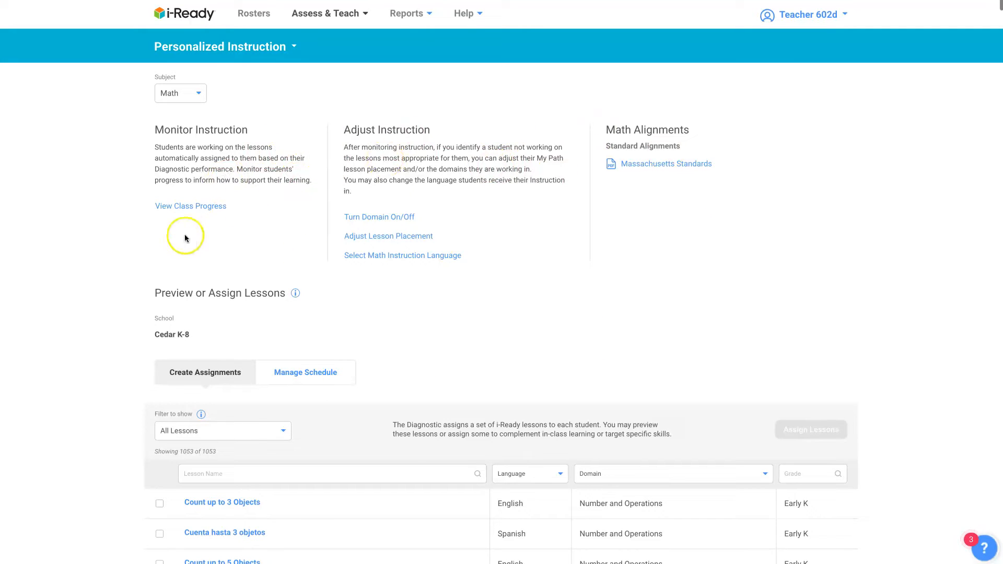